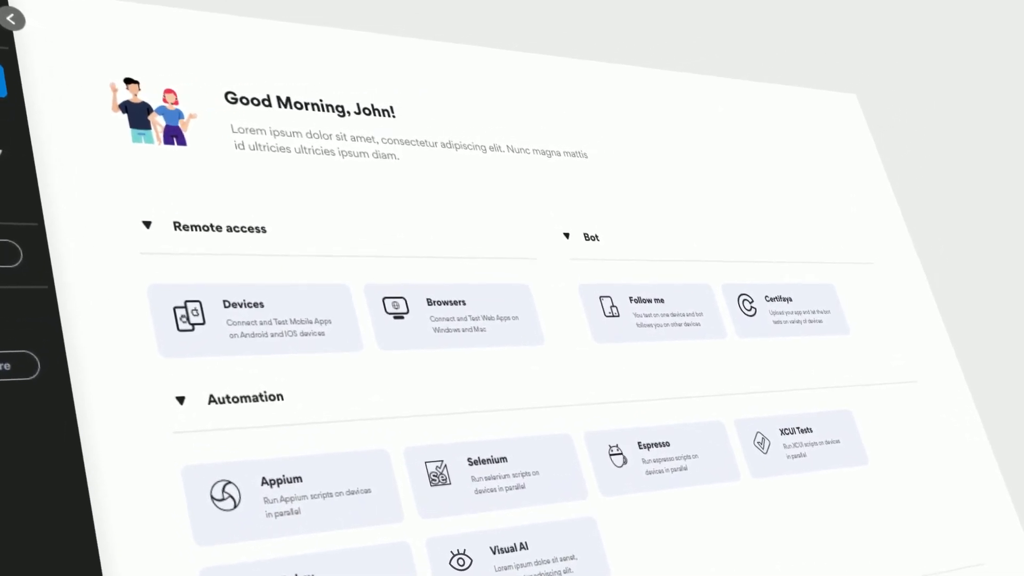
Log in to pCloudy and scroll the trial page of free Android devices and Mac browsers
scroll(down, 3)
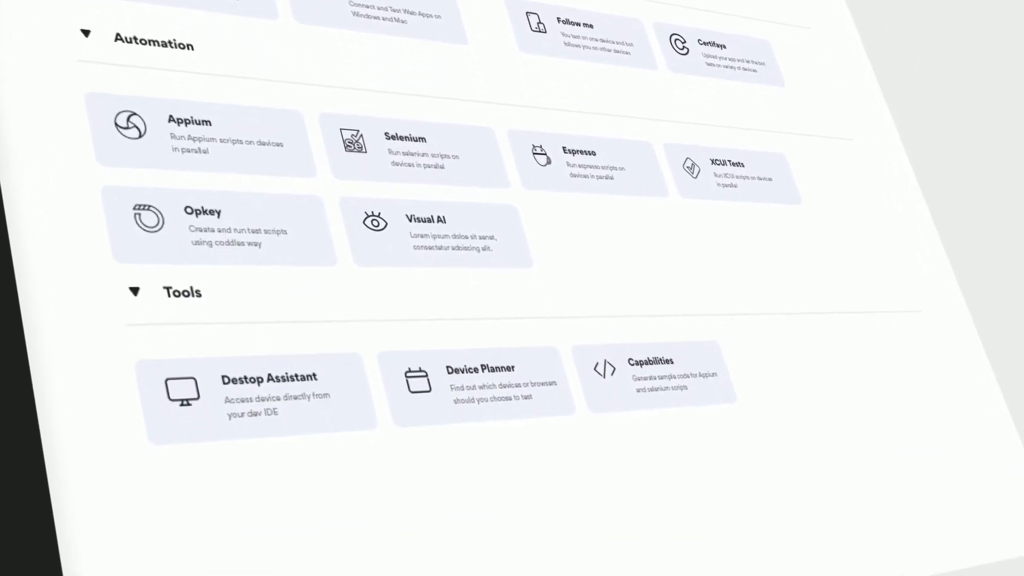
scroll(up, 3)
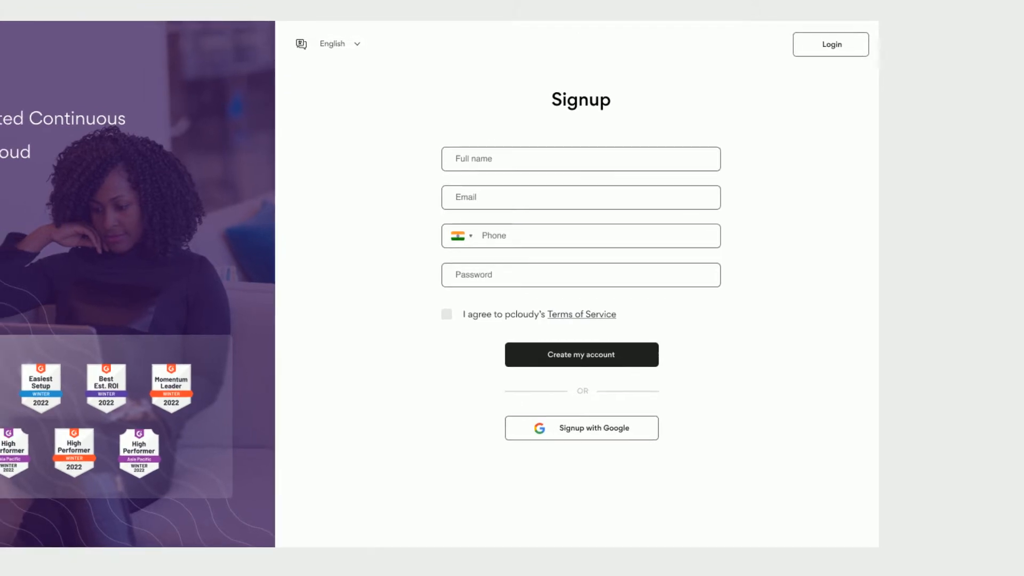
click(831, 44)
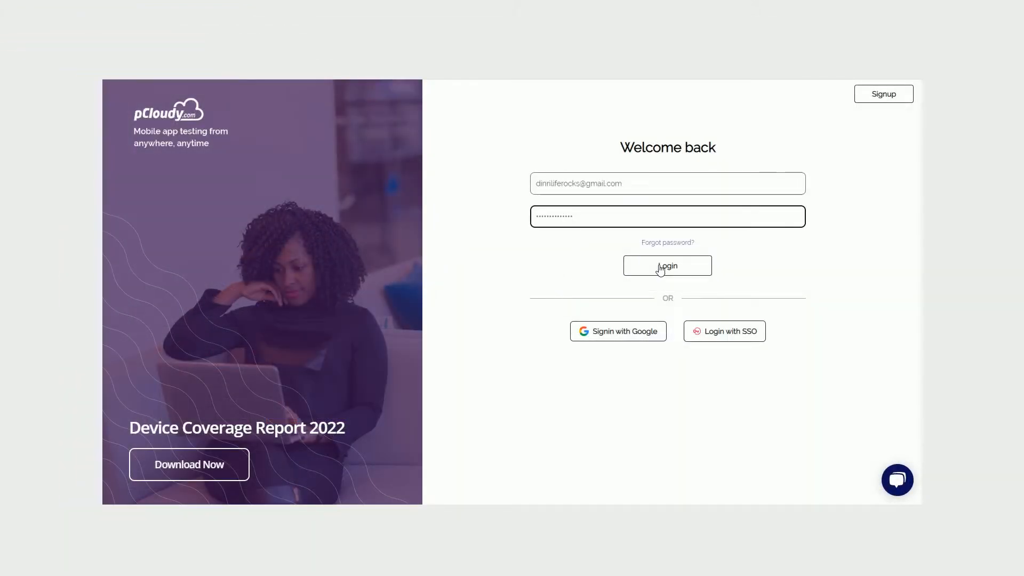
click(667, 266)
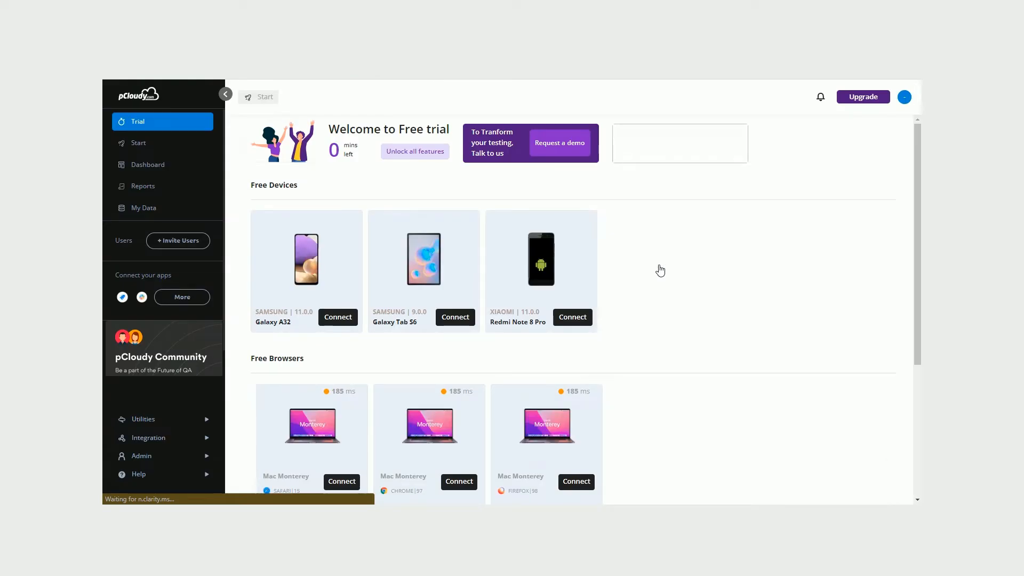
mouse_move(552, 250)
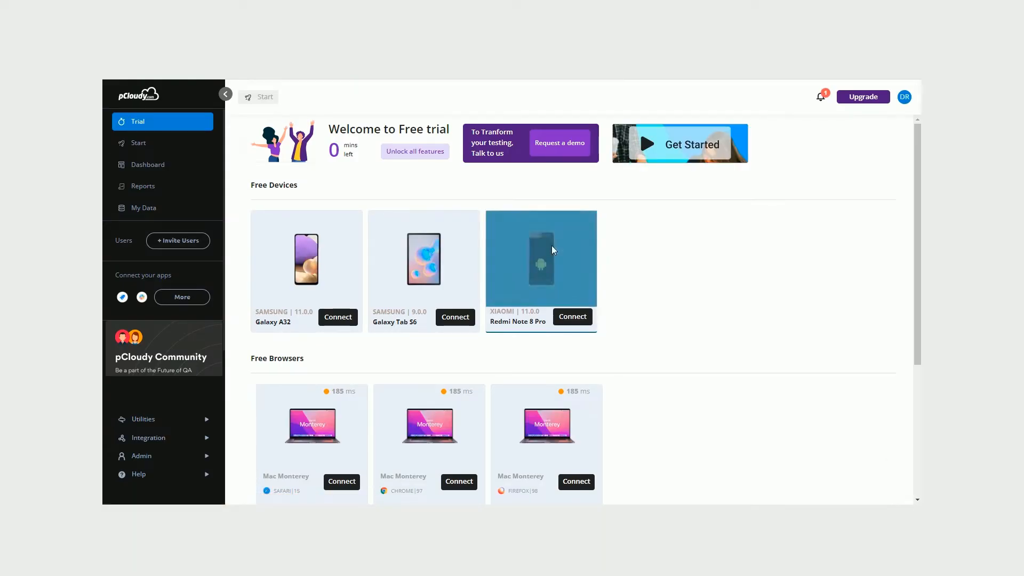
scroll(down, 3)
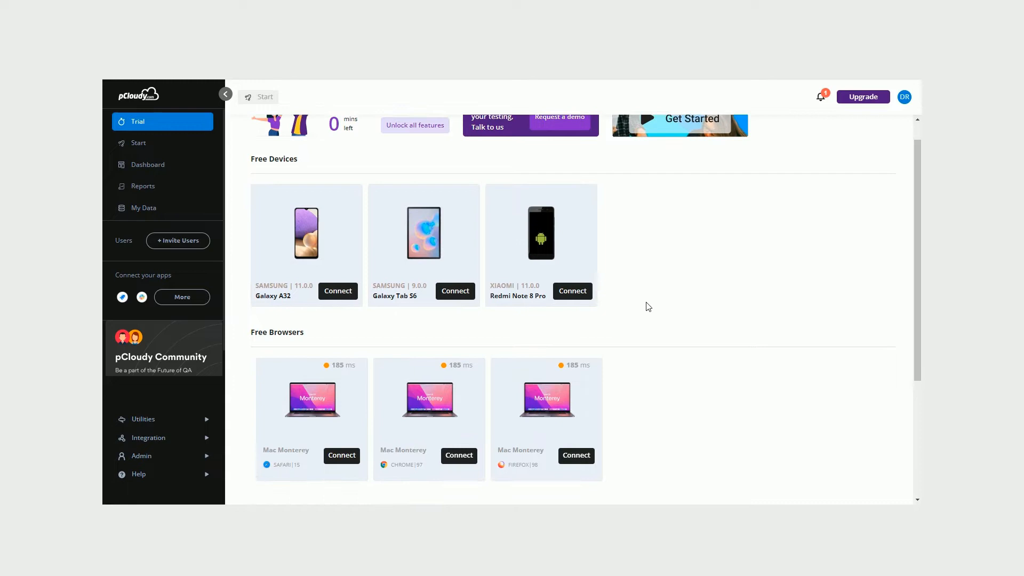
scroll(down, 3)
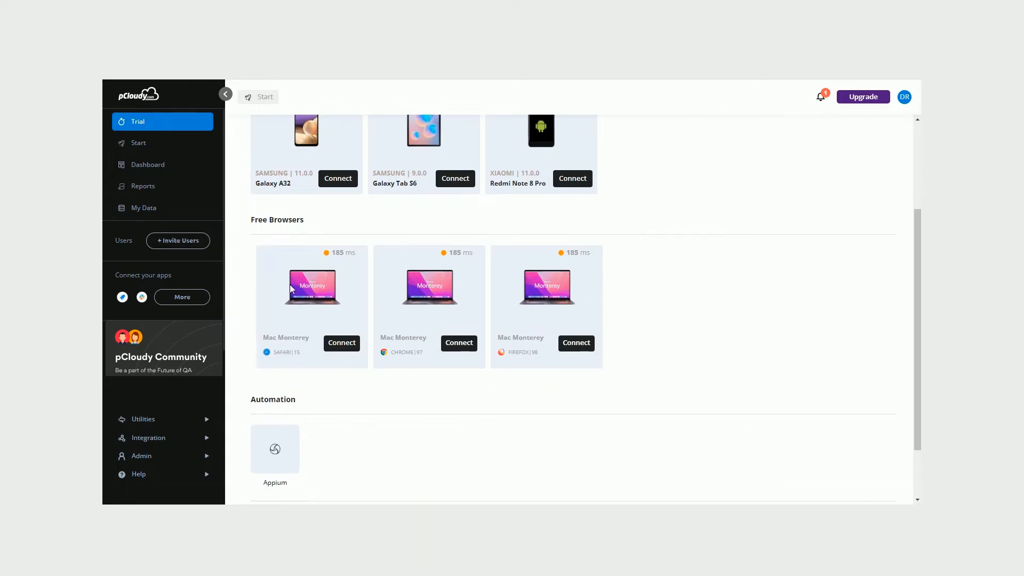
mouse_move(549, 430)
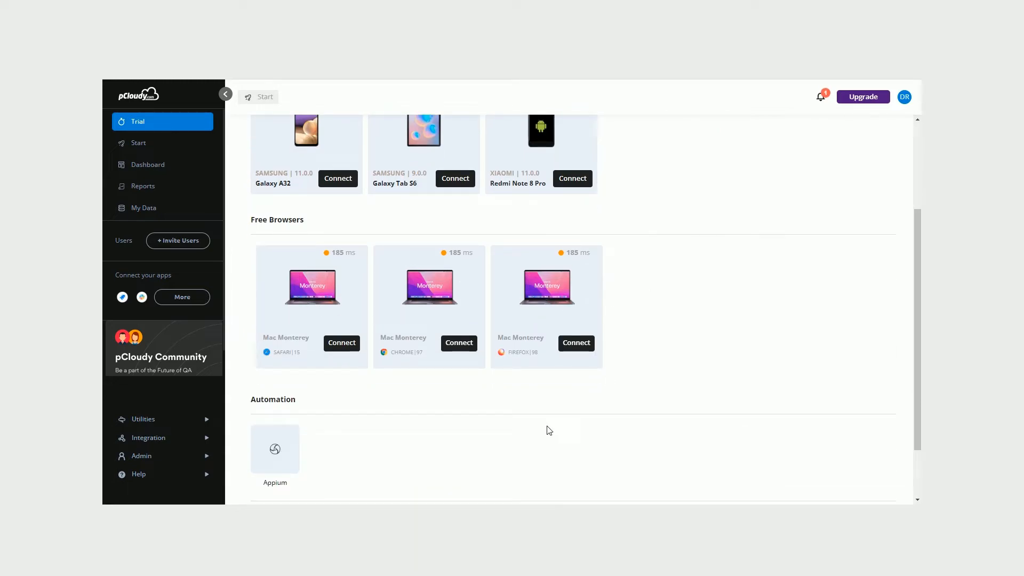
mouse_move(330, 487)
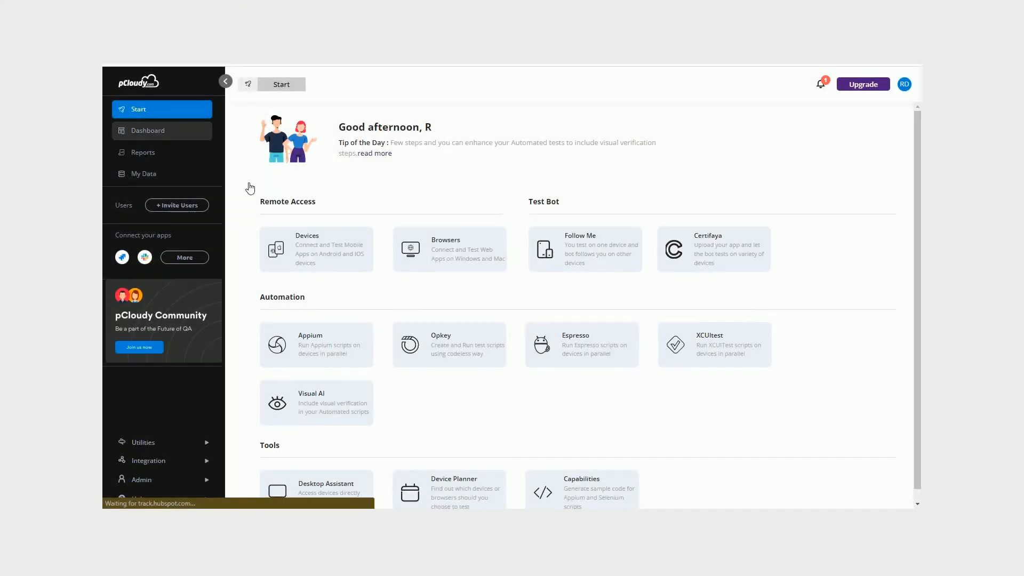
Open the Remote Access Devices list and show its Filter and Sort options
click(316, 249)
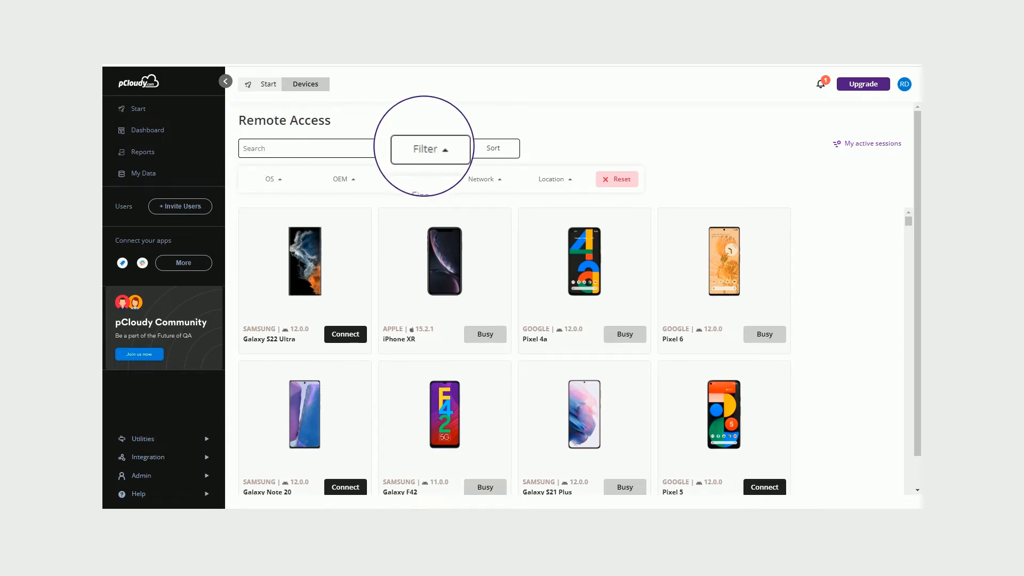
click(494, 149)
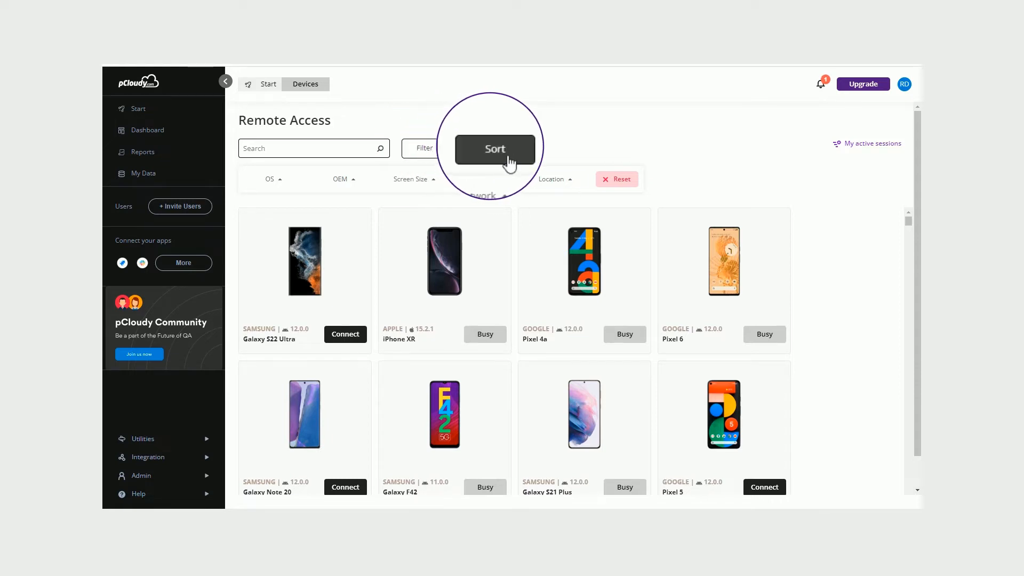
click(345, 334)
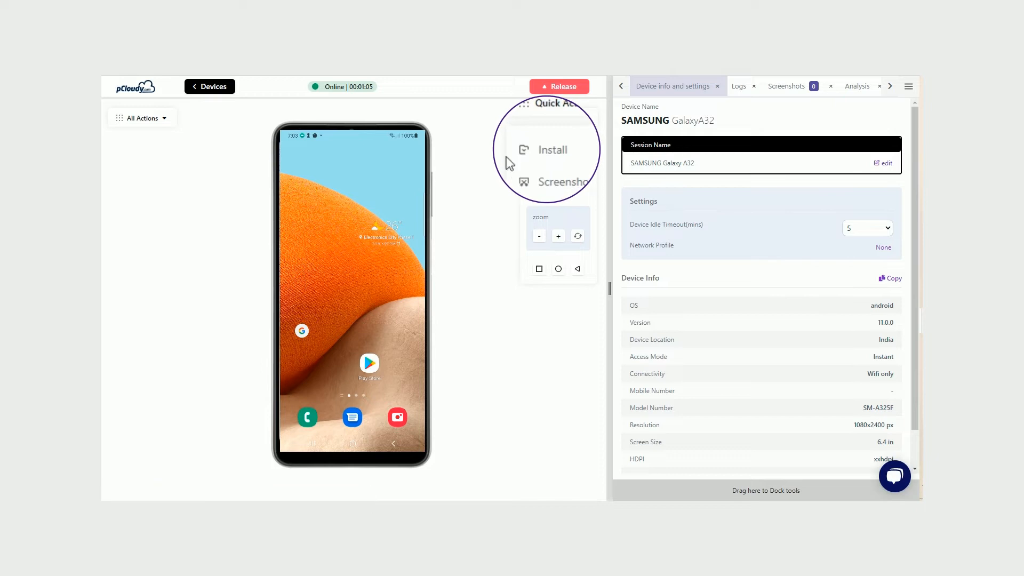
Install pCloudyAppiumDemo.apk from MyApp/Data onto the Galaxy A32
click(552, 150)
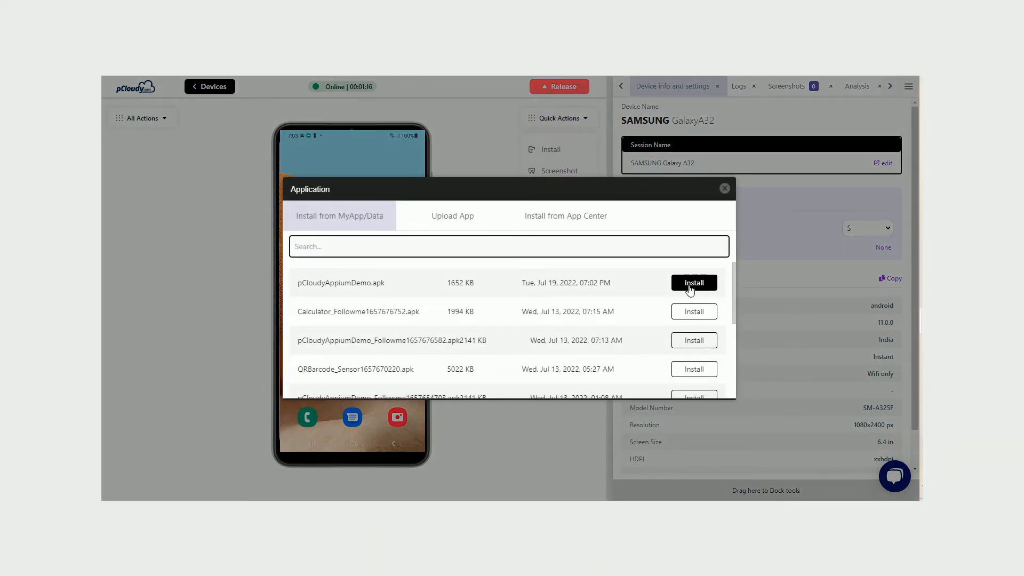
click(692, 282)
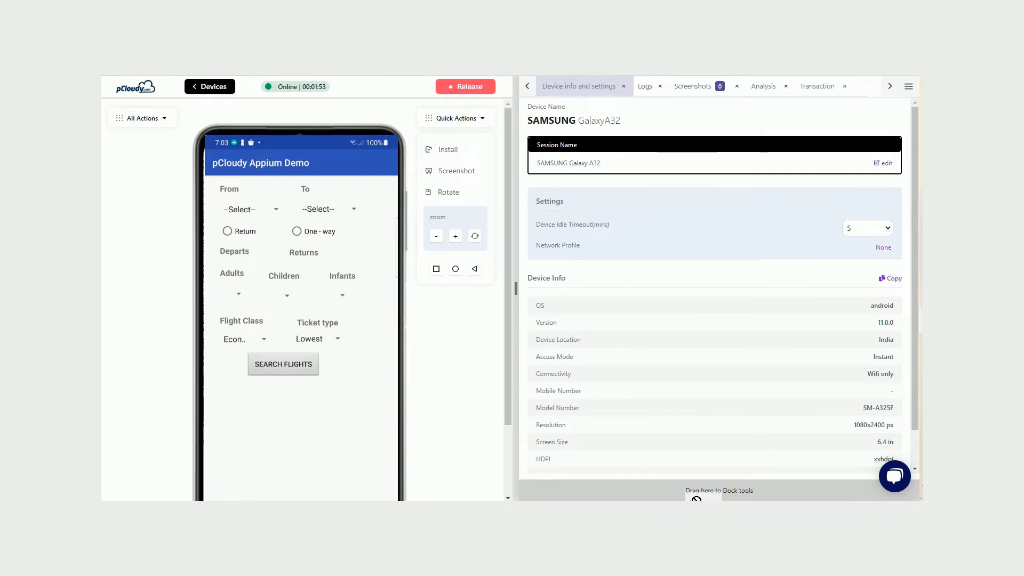
Enable device logs and graph memory usage for com.pcloudy.appiumdemo in Analysis
click(645, 85)
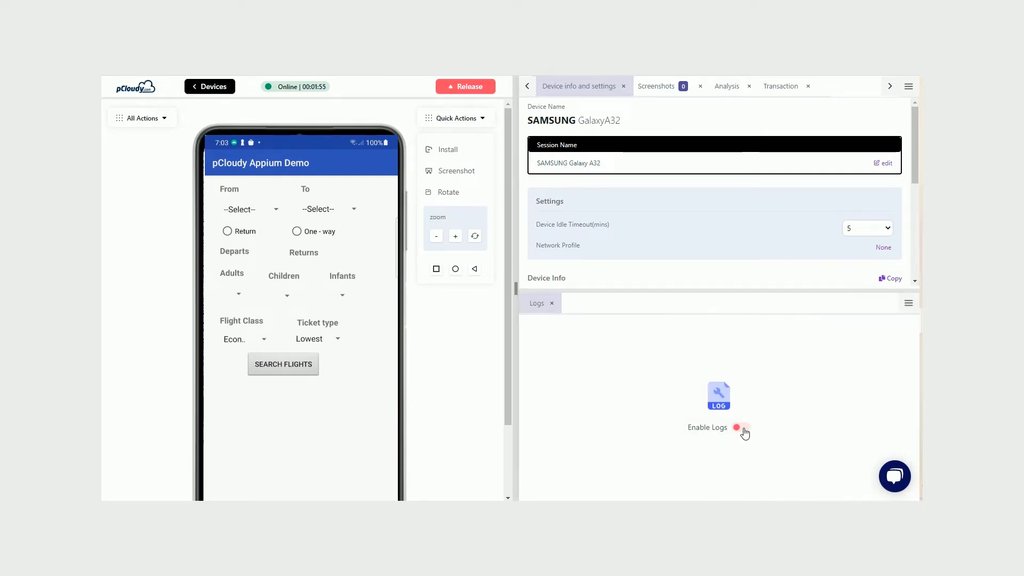
click(738, 430)
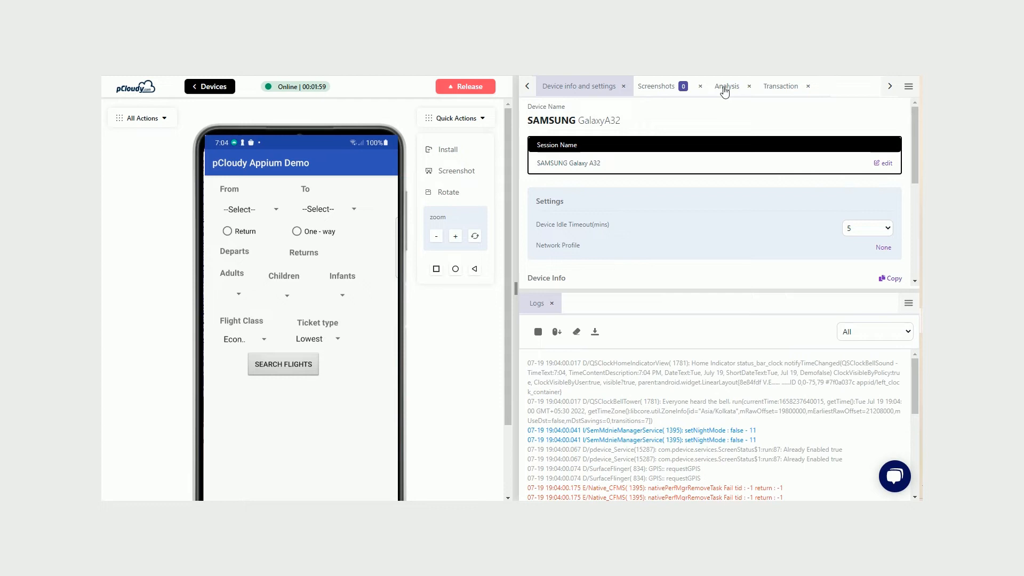
click(726, 85)
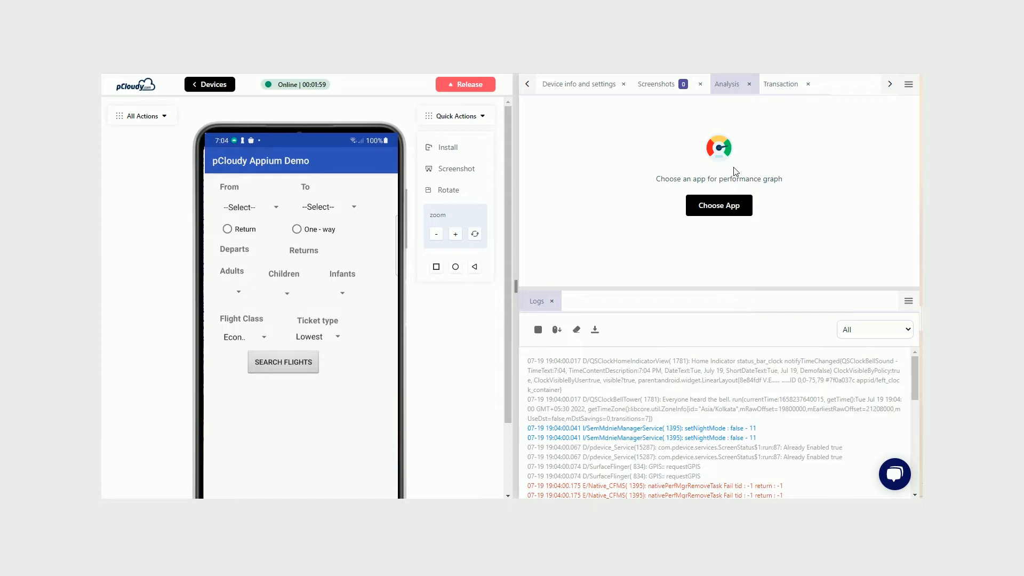
click(717, 205)
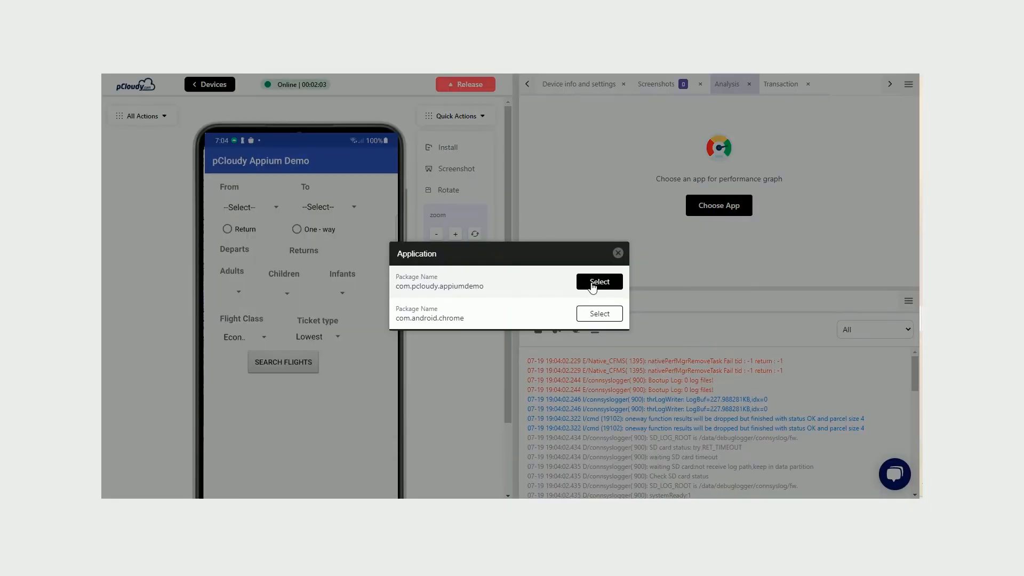
click(597, 281)
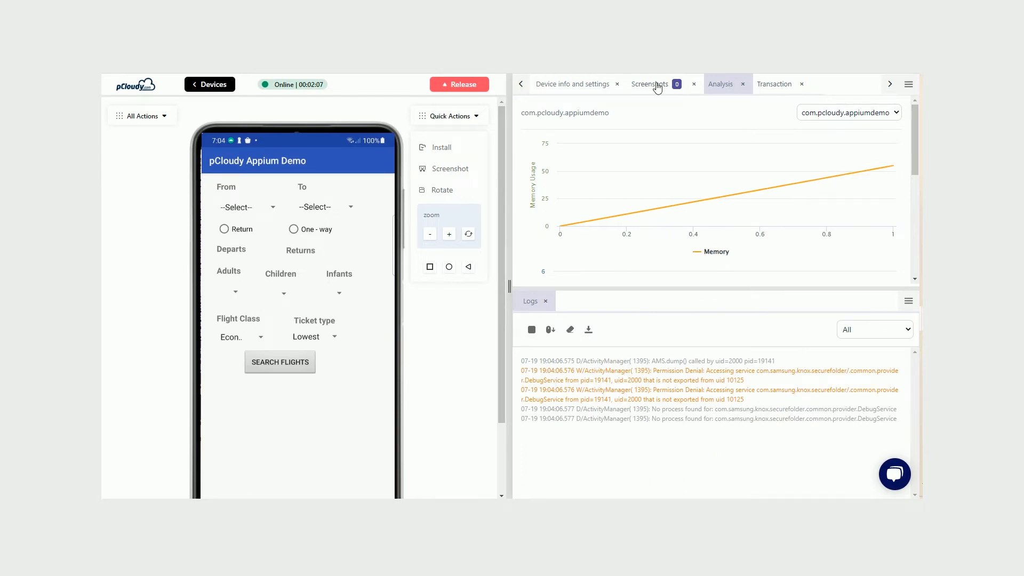
click(649, 83)
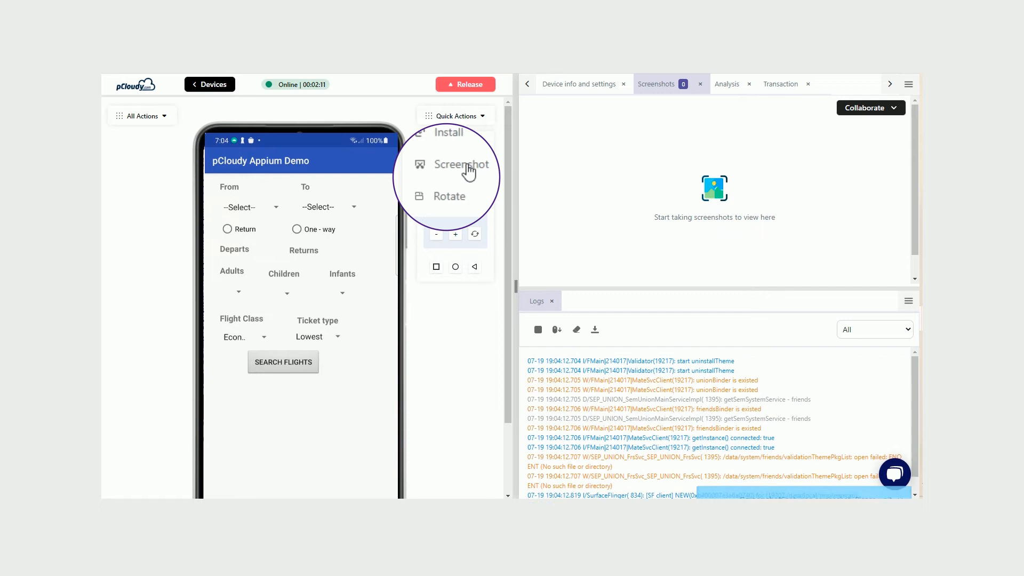
Take two screenshots of the demo app and show the Collaborate sharing options
click(460, 164)
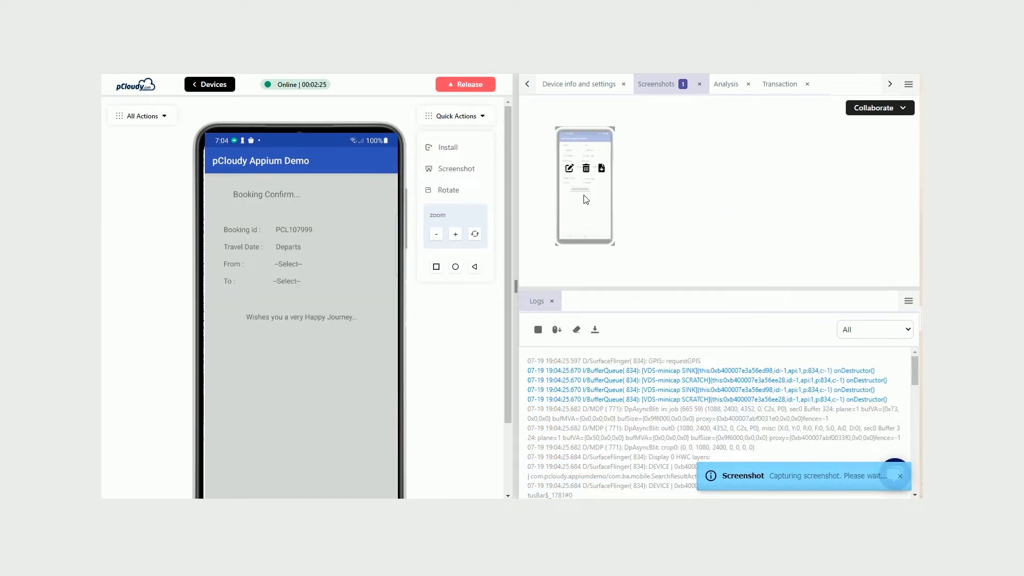
click(455, 168)
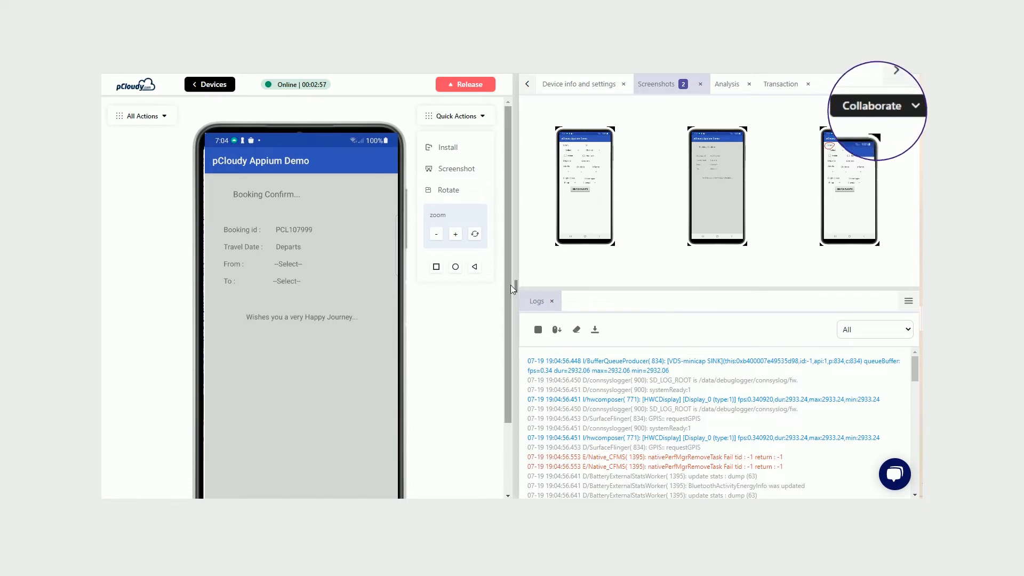
click(870, 105)
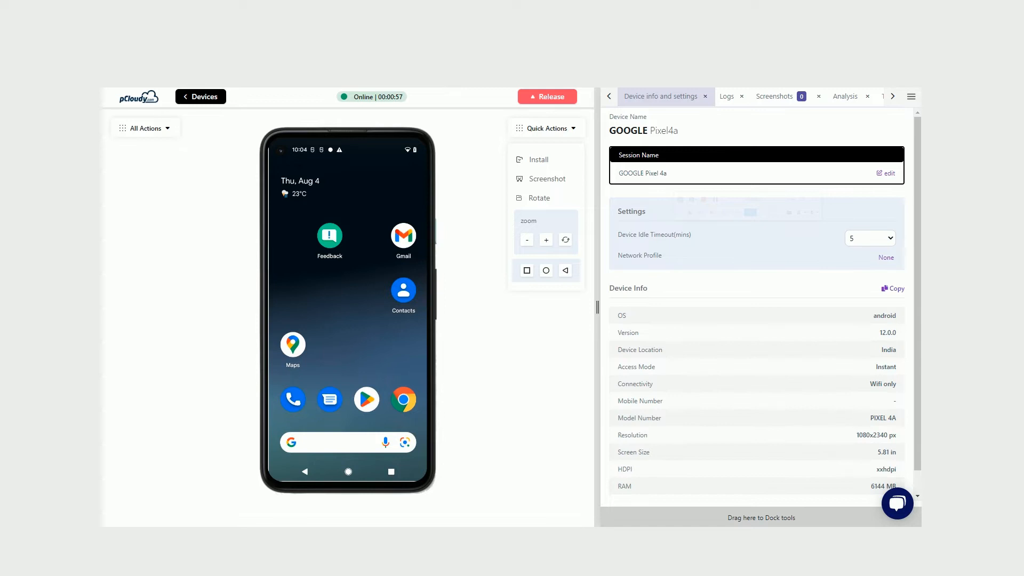
Set the Pixel 4a's location to Hyderabad coordinates through All Actions > Location
click(145, 127)
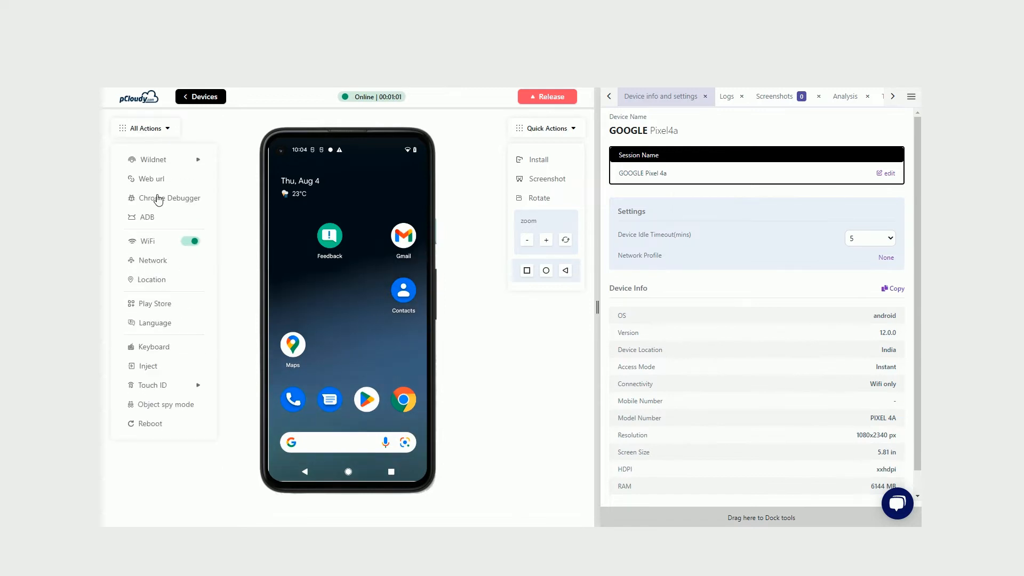
click(152, 280)
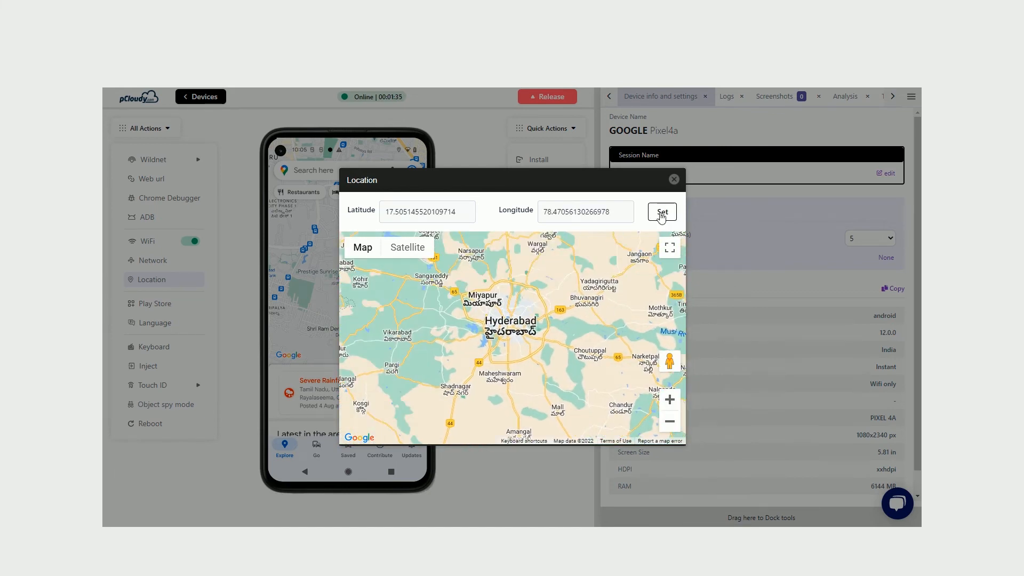
click(662, 211)
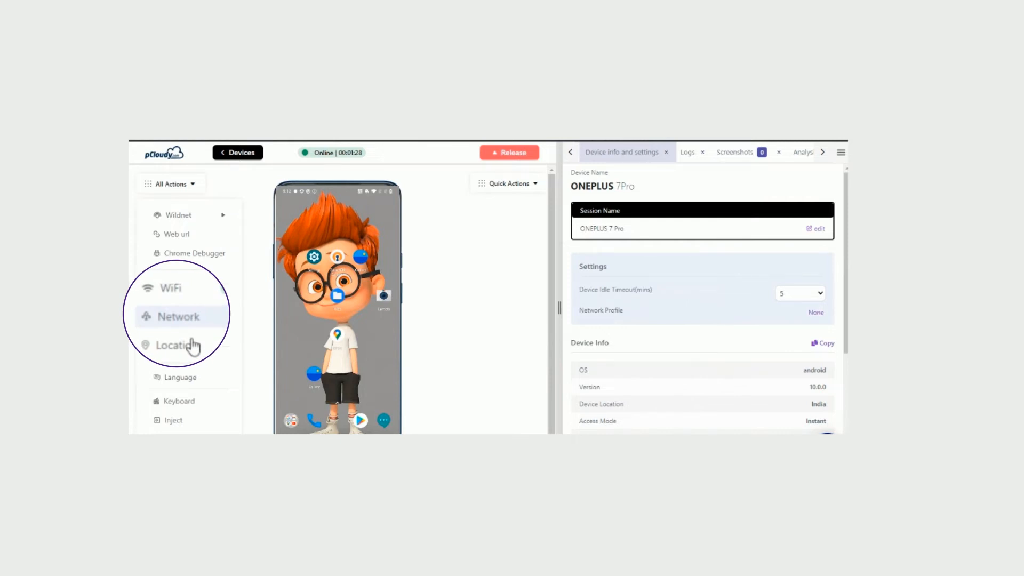
mouse_move(166, 323)
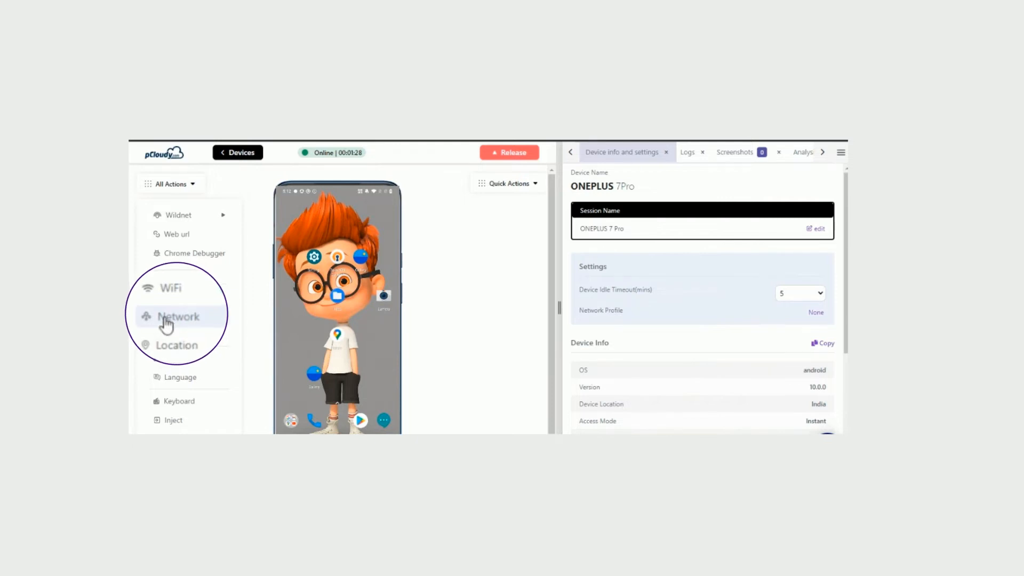
Shape the OnePlus 7 Pro's network with the NoConnectivity simulation profile
click(178, 316)
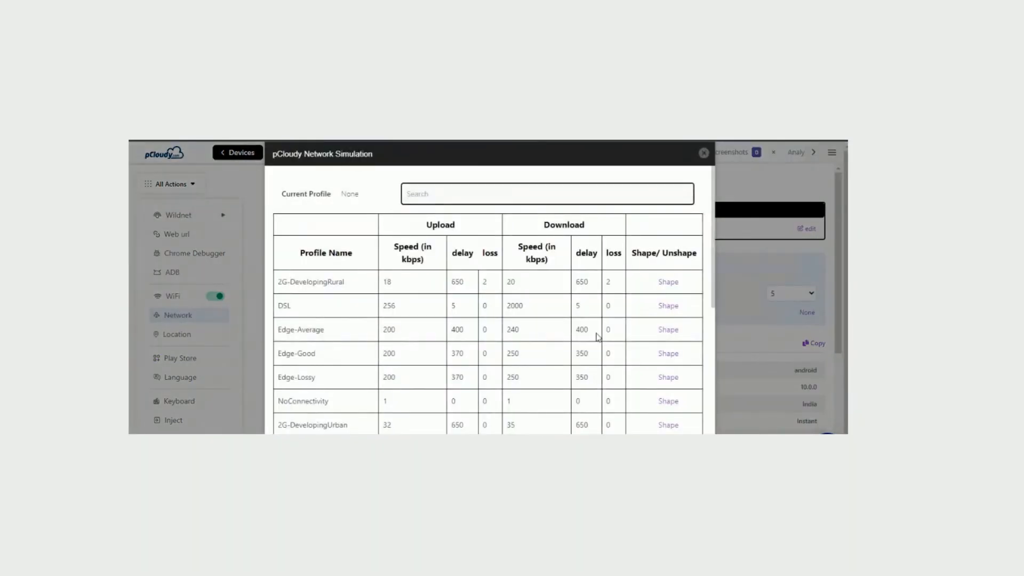
mouse_move(667, 401)
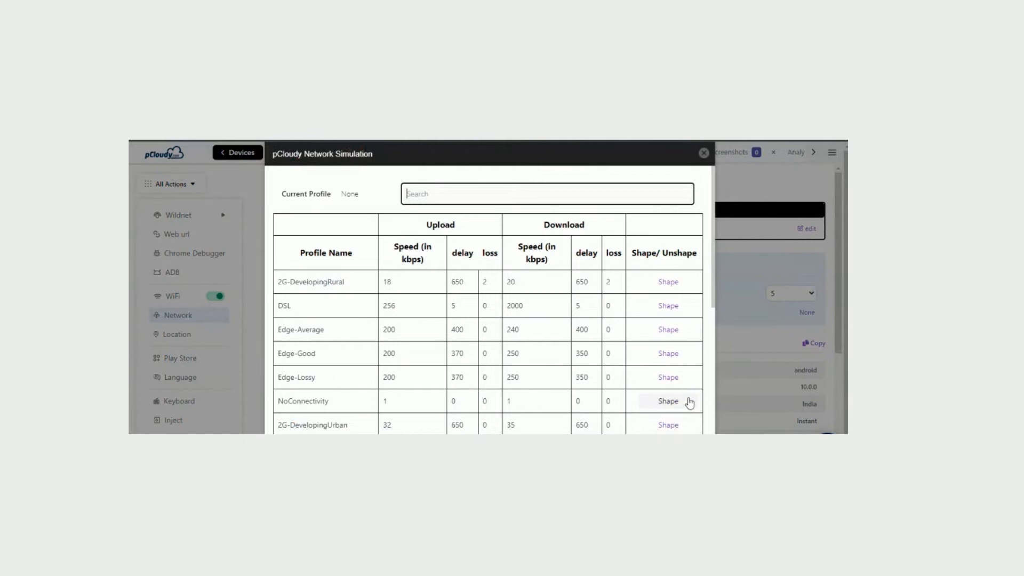
click(667, 401)
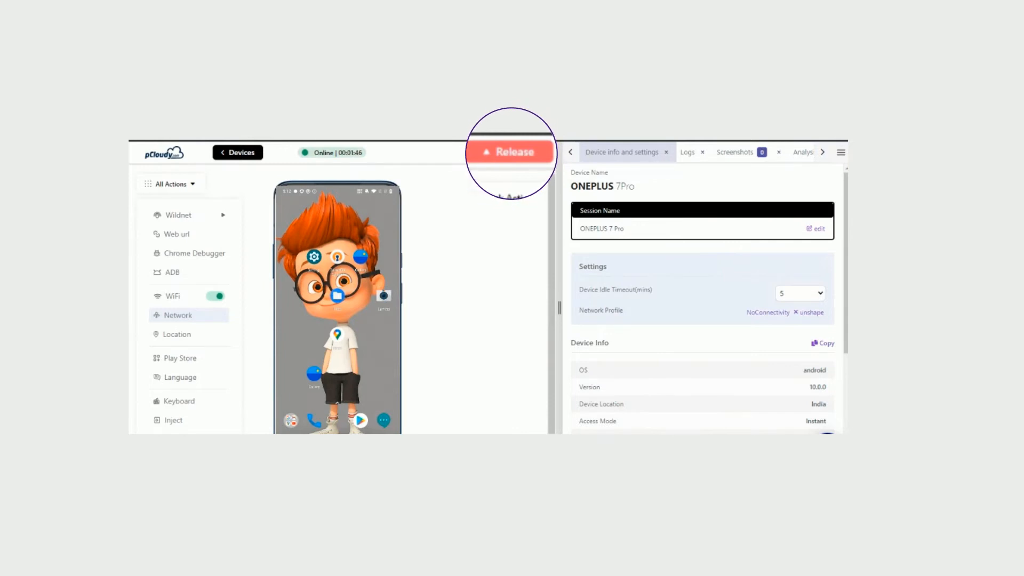
Release the OnePlus 7 Pro session and go to All Reports
click(511, 151)
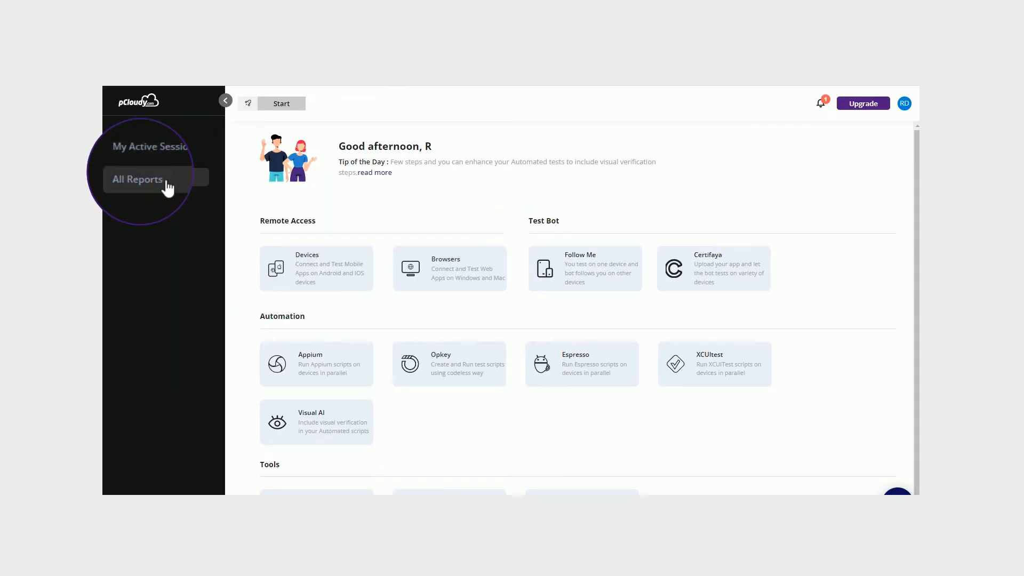
click(137, 179)
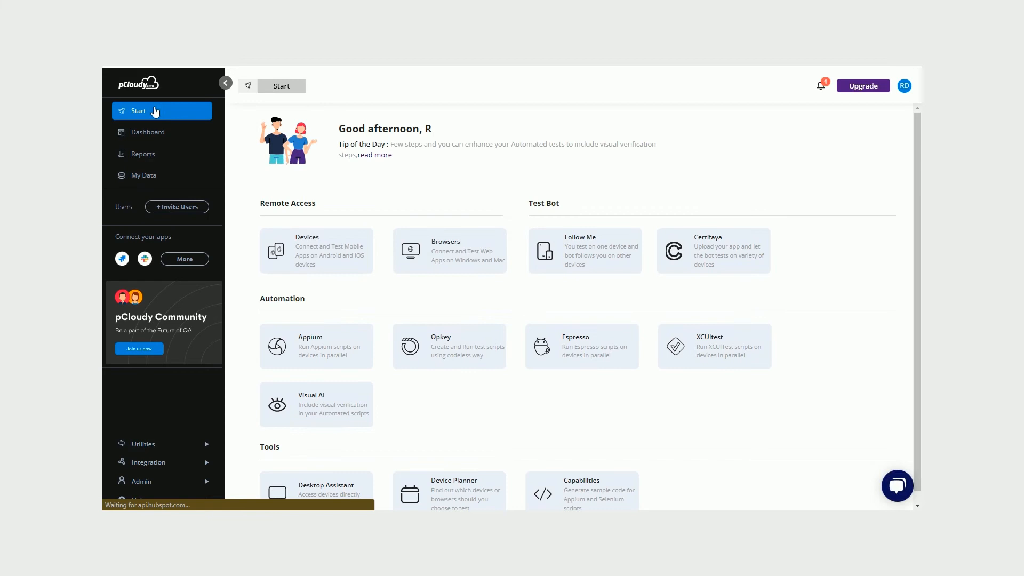
mouse_move(459, 284)
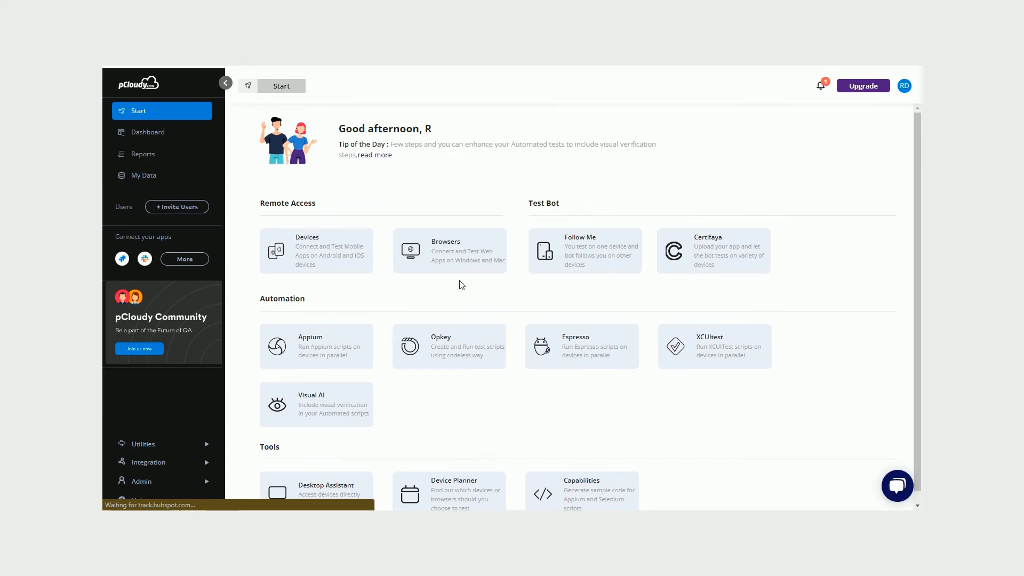
Browse the Mac and Windows cloud browser catalogue, then return to Start
click(449, 250)
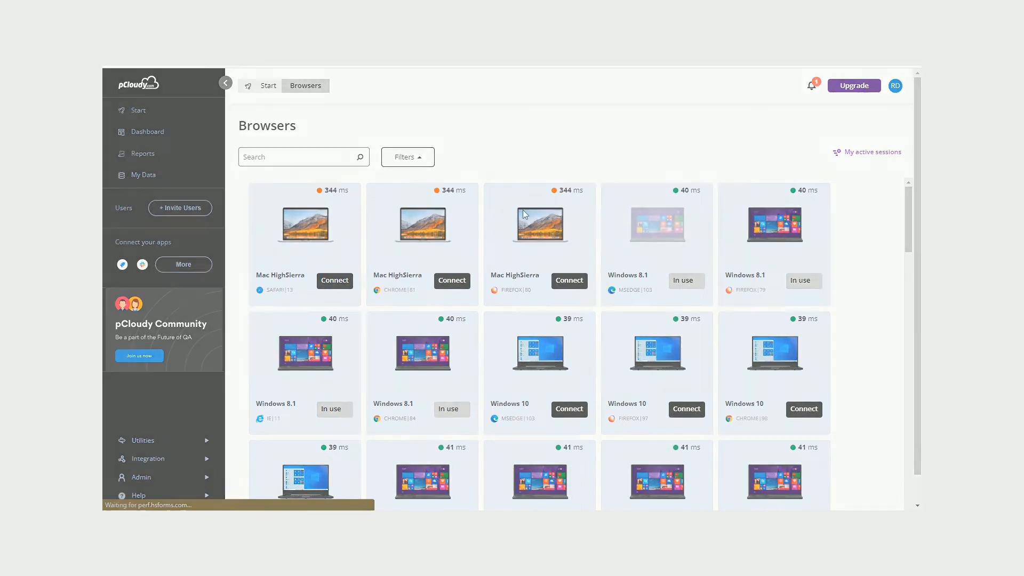
click(802, 409)
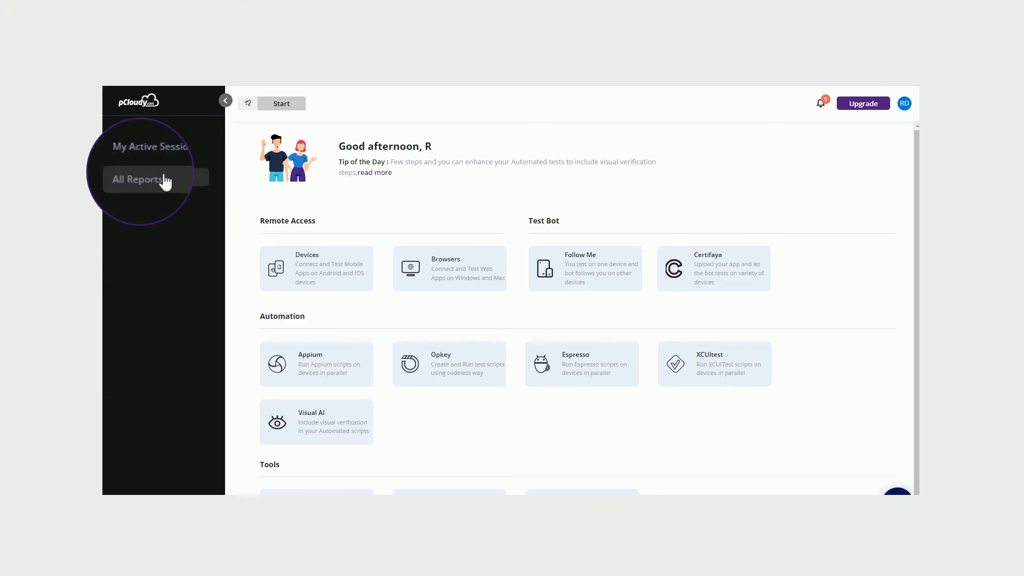
Select the GOOGLE Pixel 6 row in All Reports and view its report
click(138, 179)
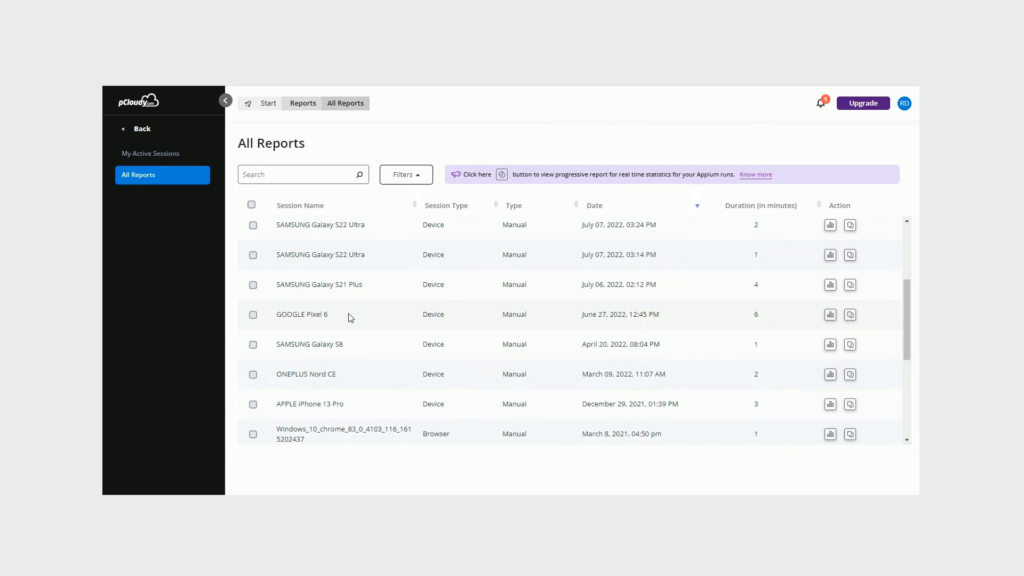
click(253, 337)
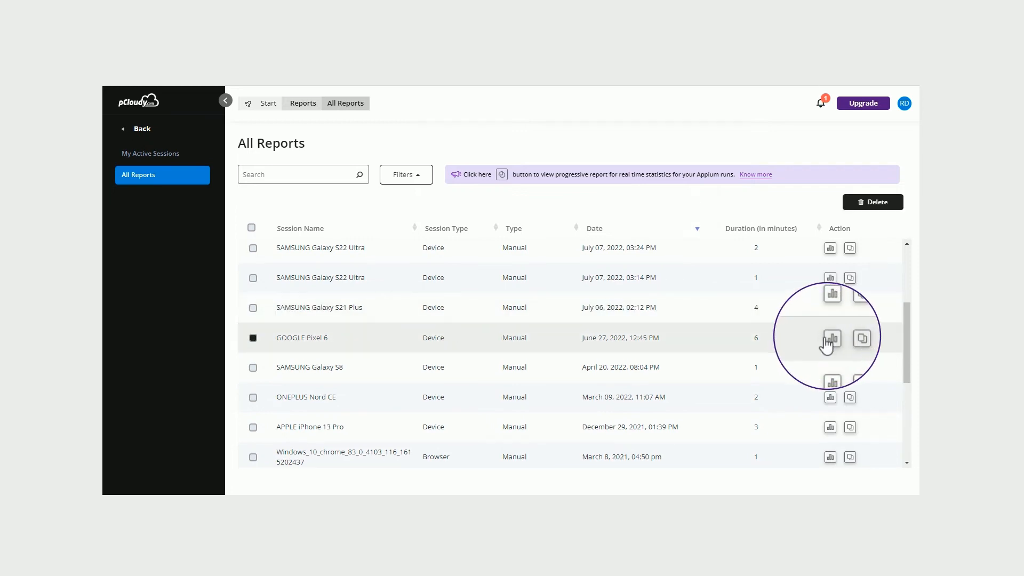
mouse_move(830, 338)
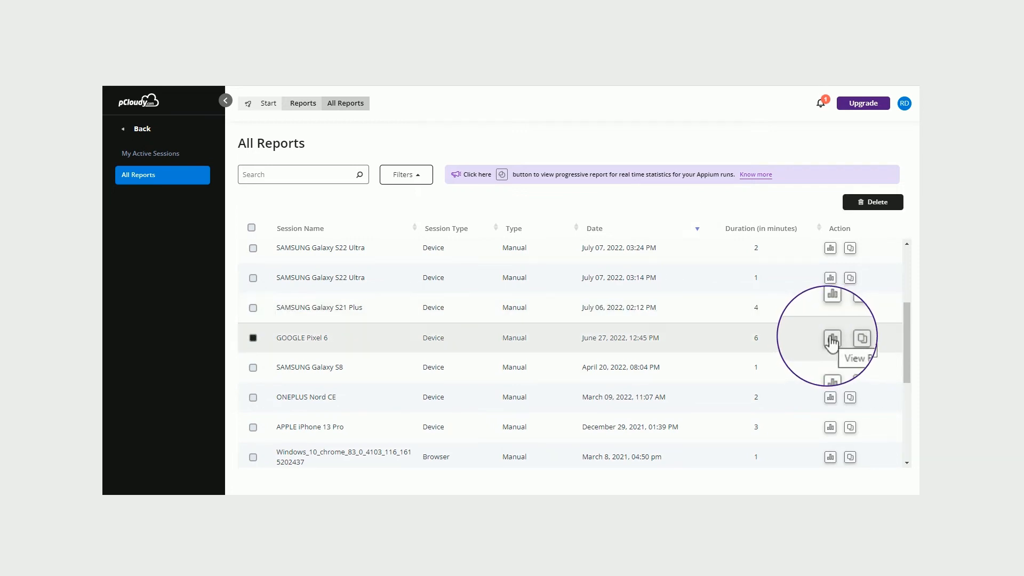
mouse_move(849, 338)
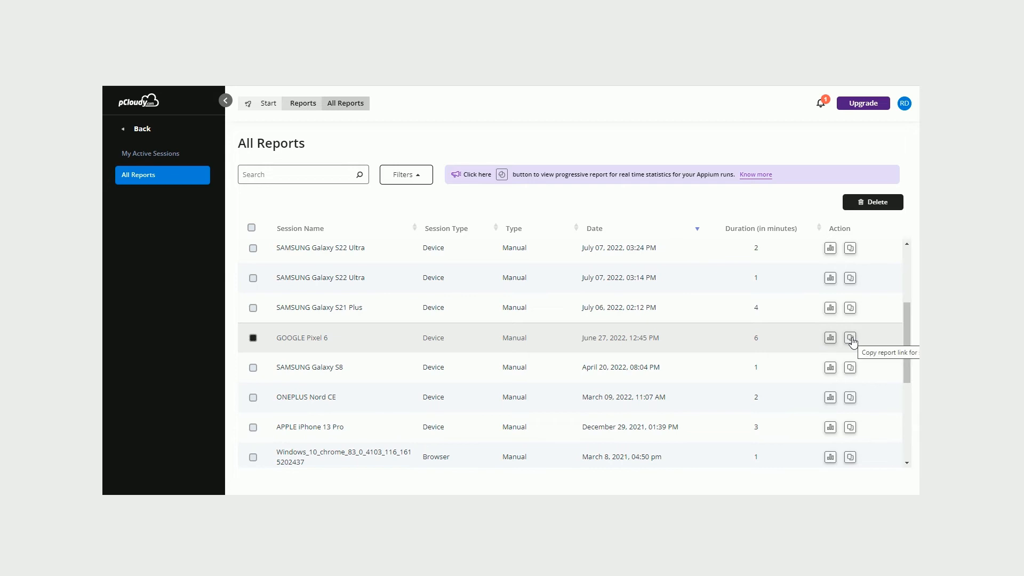
click(829, 338)
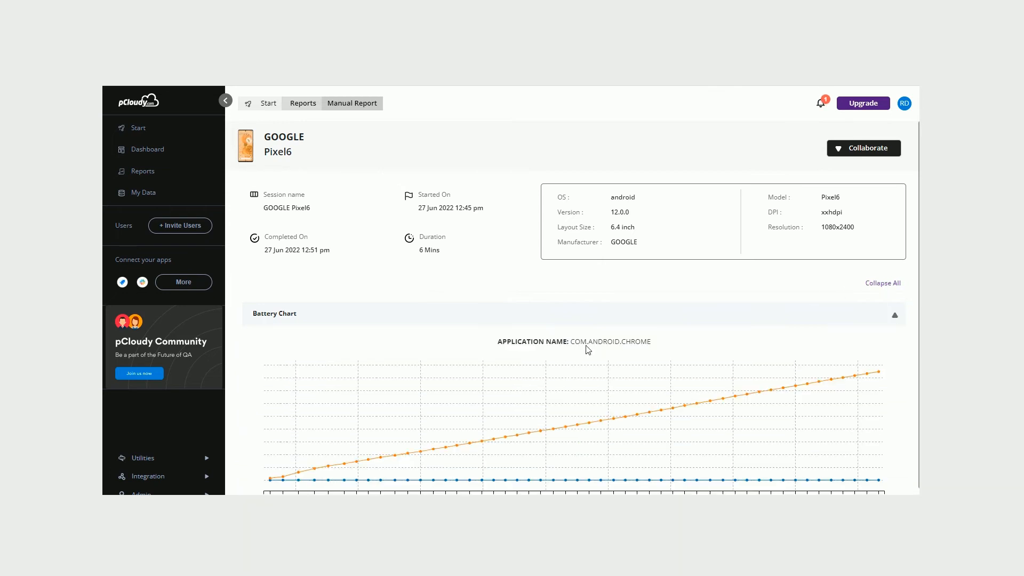
Scroll through the Pixel 6 report's battery, memory, CPU and network charts, then return to Start
scroll(down, 3)
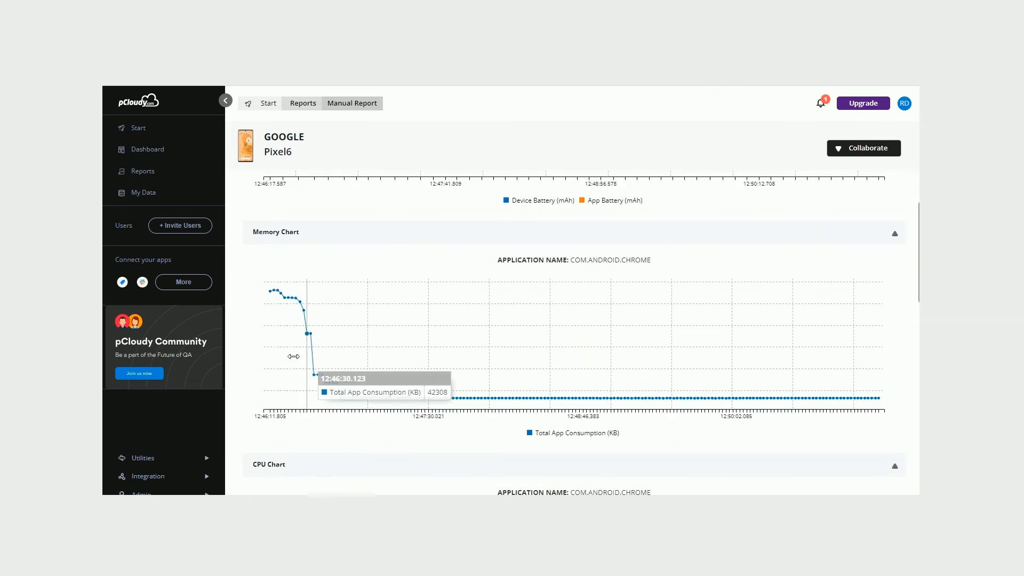
scroll(down, 3)
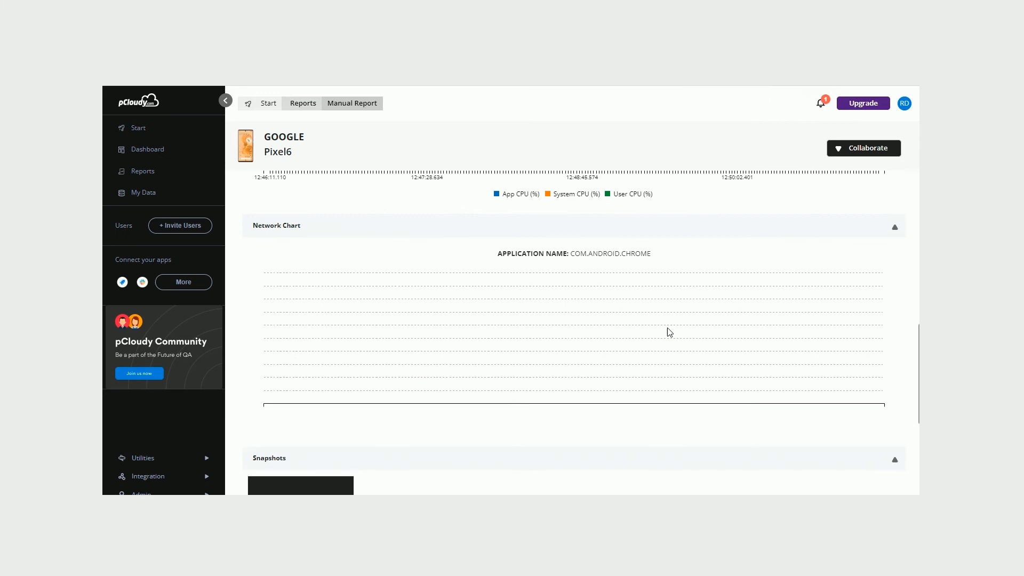
scroll(down, 3)
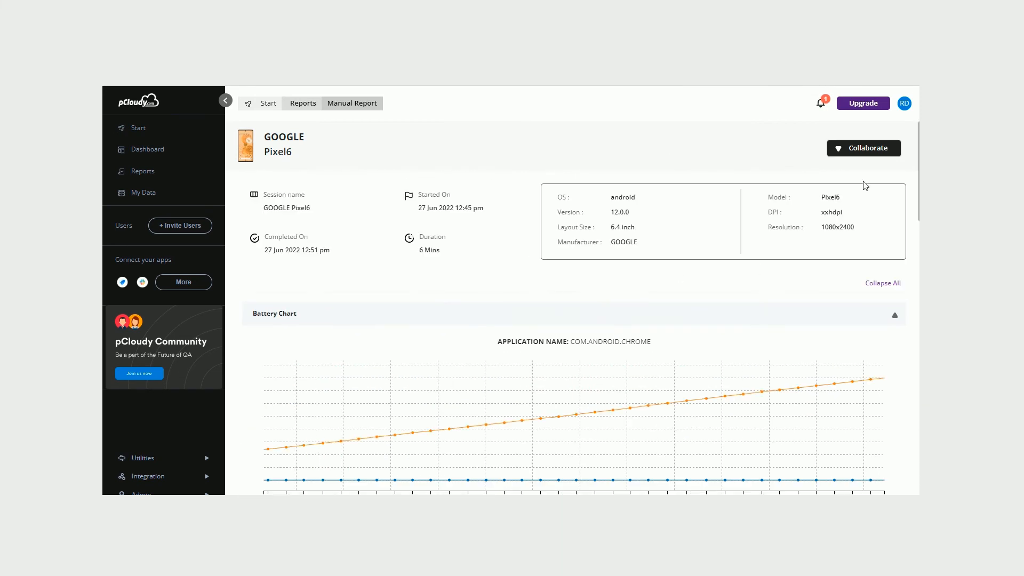
click(863, 148)
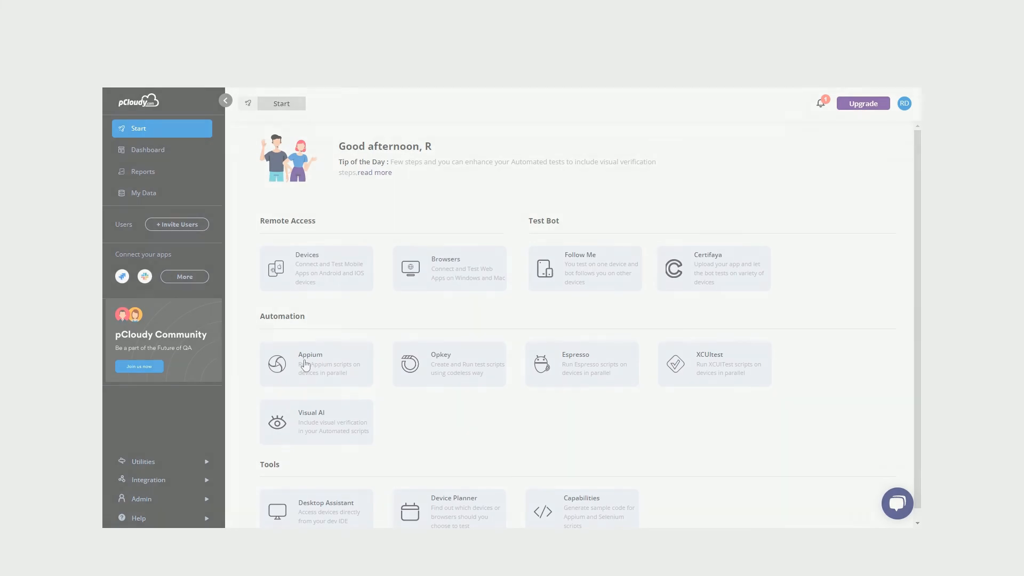
Generate Appium capabilities for Pixel 6 with 10-minute duration and pCloudy_Appium_Demo.apk, and copy the code
click(316, 364)
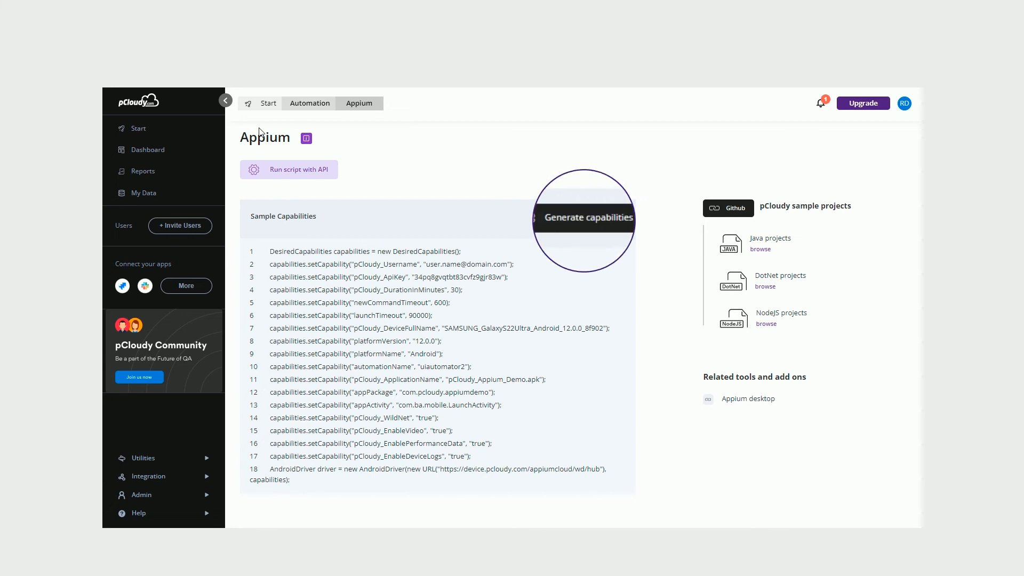
click(583, 217)
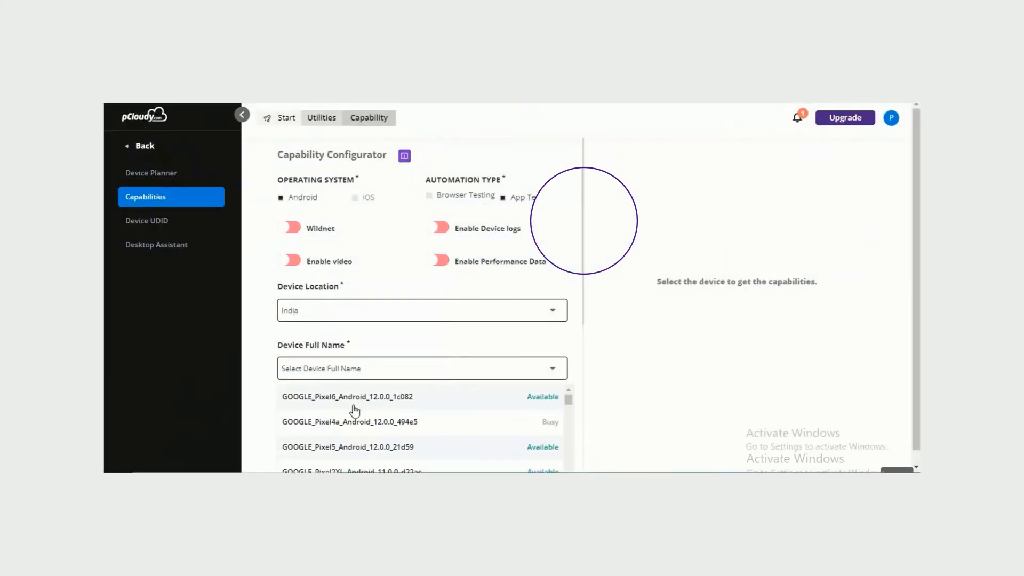
scroll(down, 3)
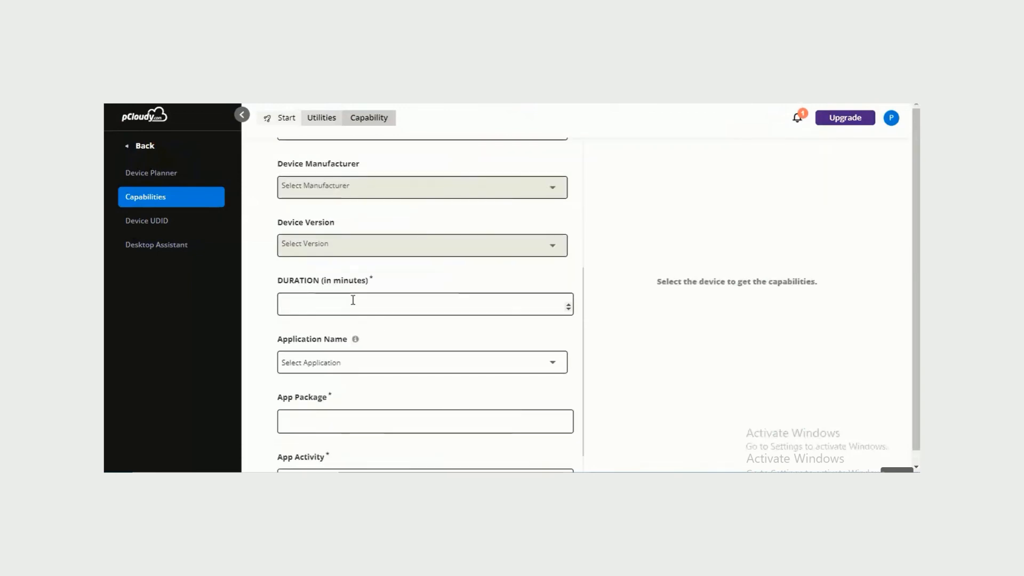
click(421, 362)
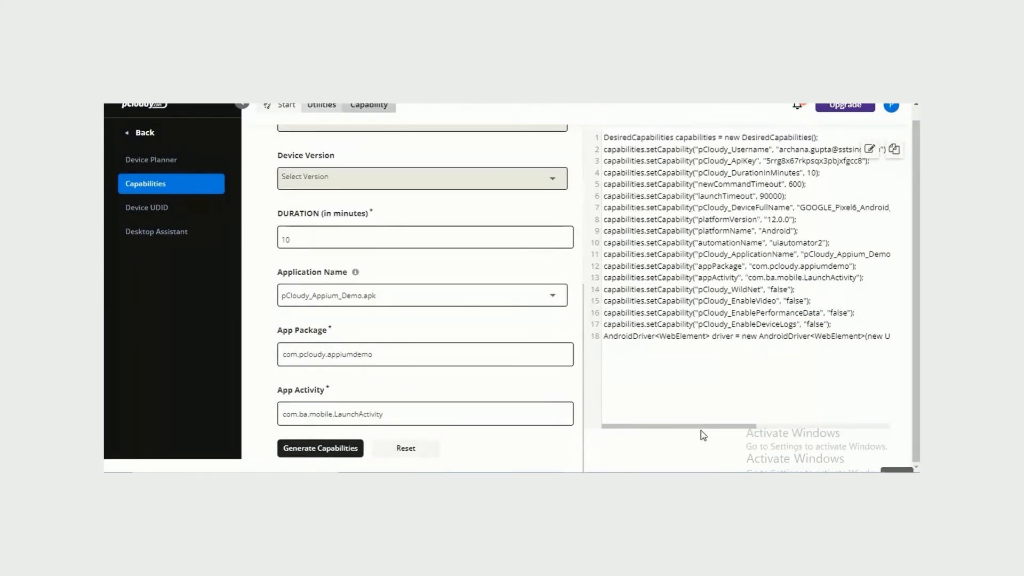
click(893, 149)
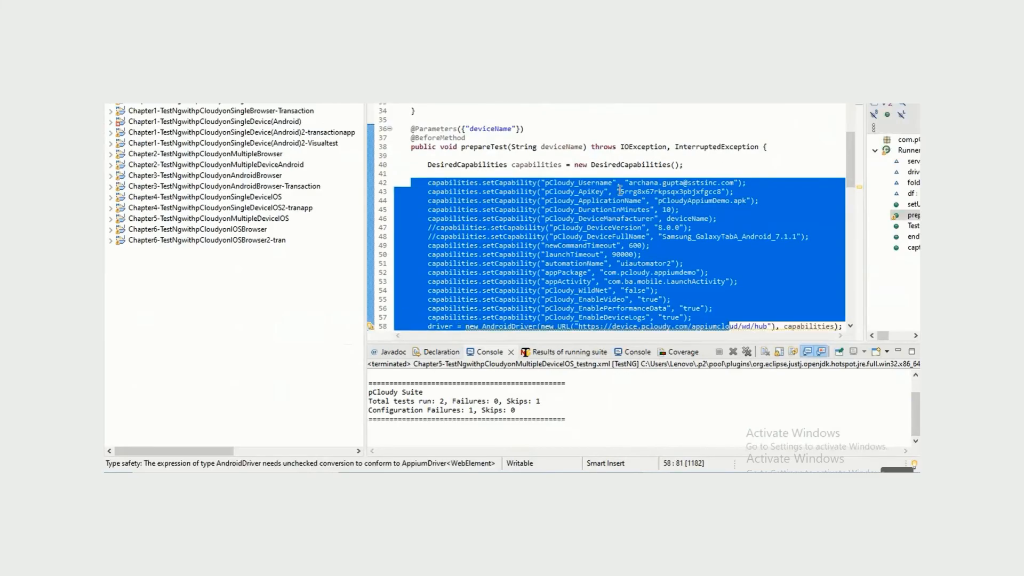
Paste the copied capability code into the Eclipse test setup
right_click(489, 190)
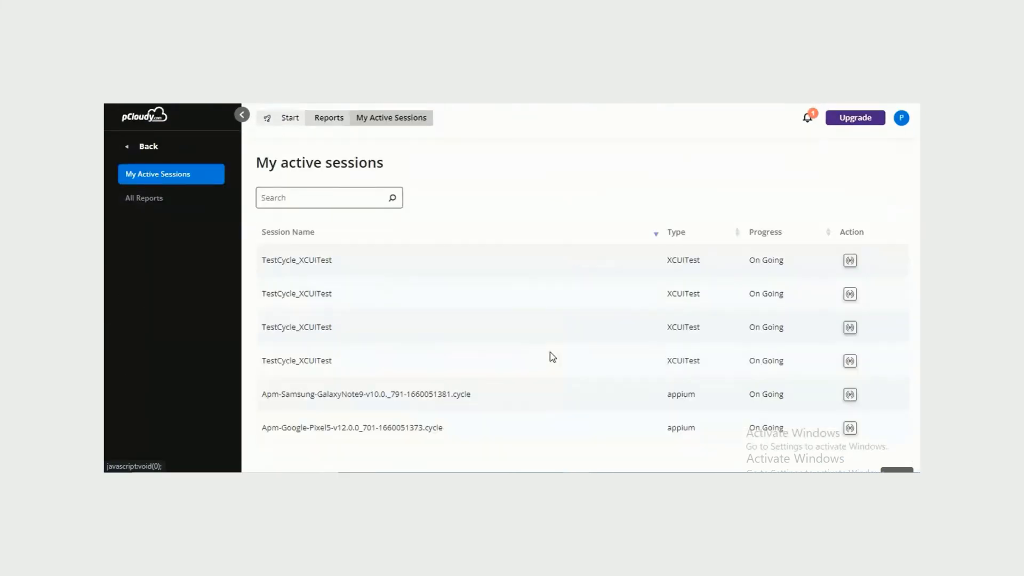
After reviewing the active sessions, open Utilities > Desktop Assistant
click(849, 428)
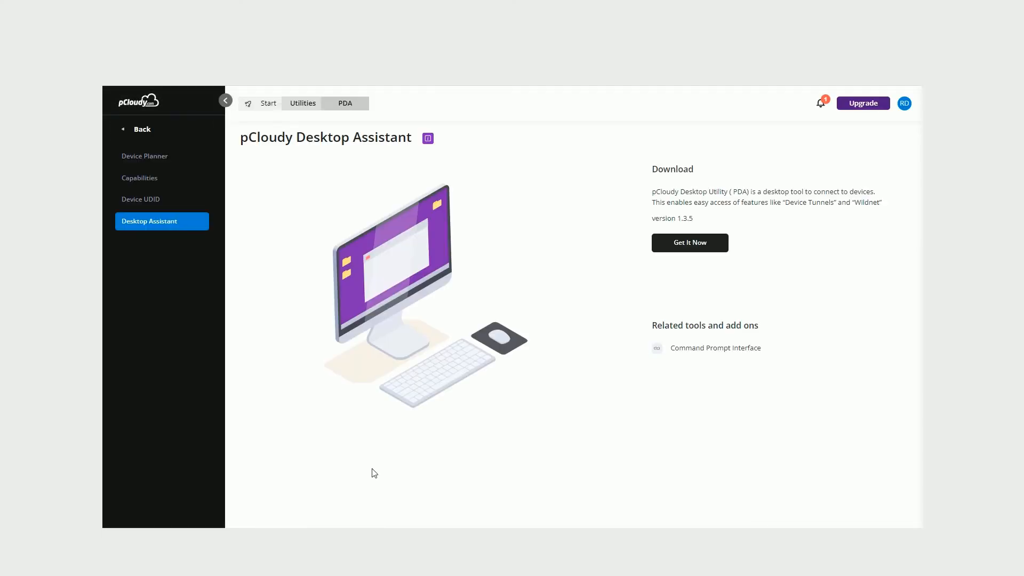
mouse_move(843, 204)
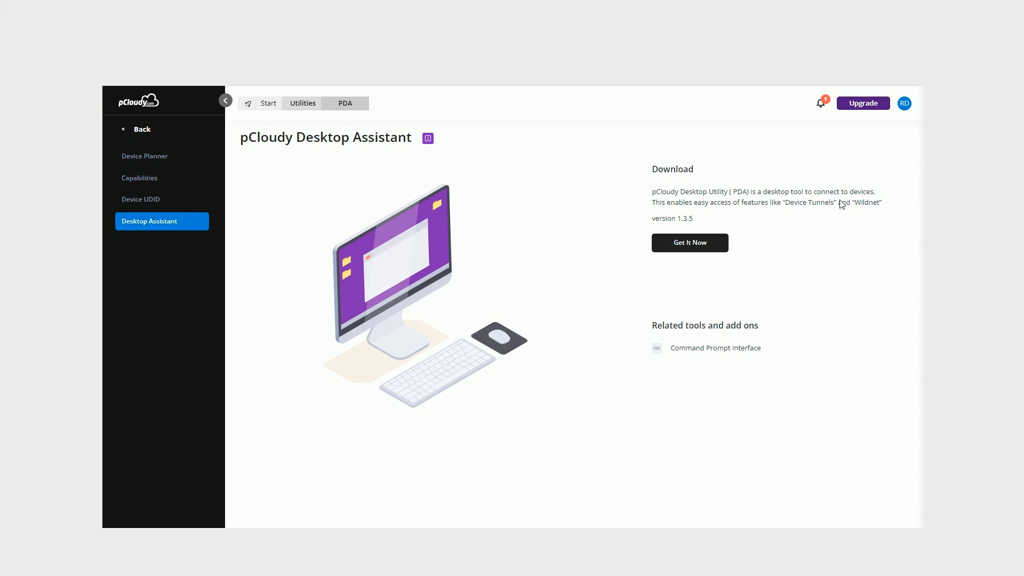
mouse_move(704, 240)
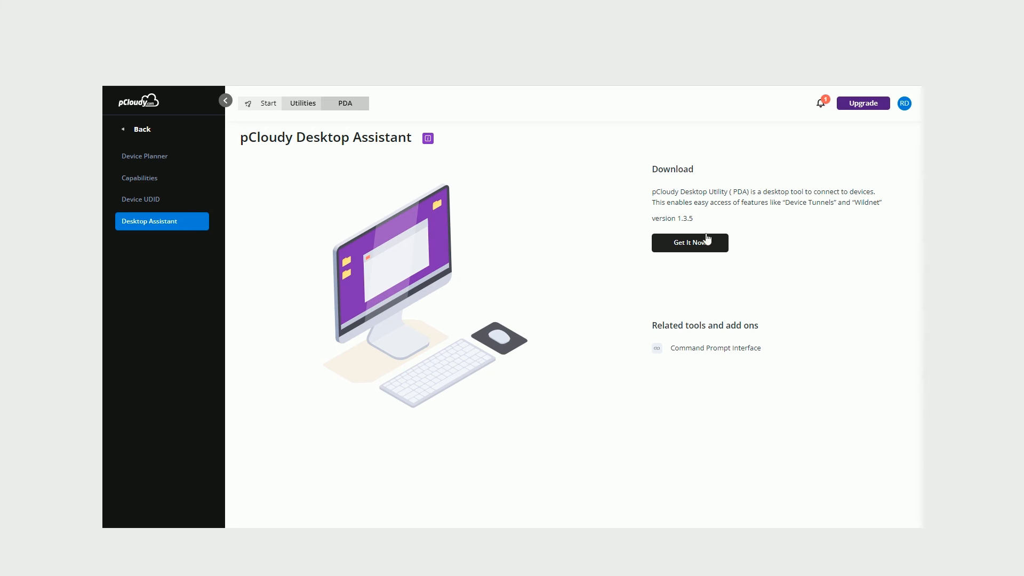
mouse_move(297, 178)
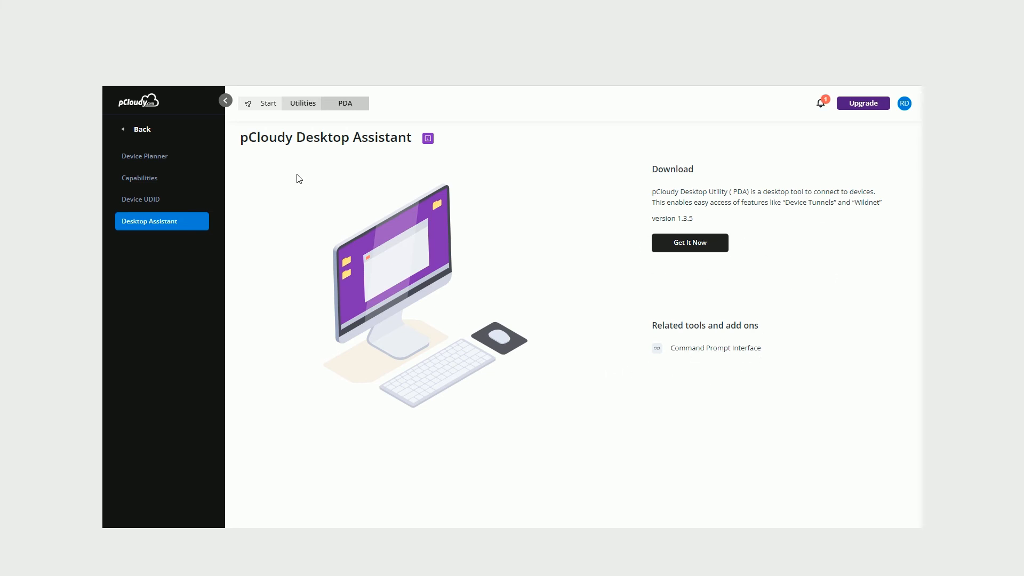
Leave the Desktop Assistant page via Back, then Start
click(139, 129)
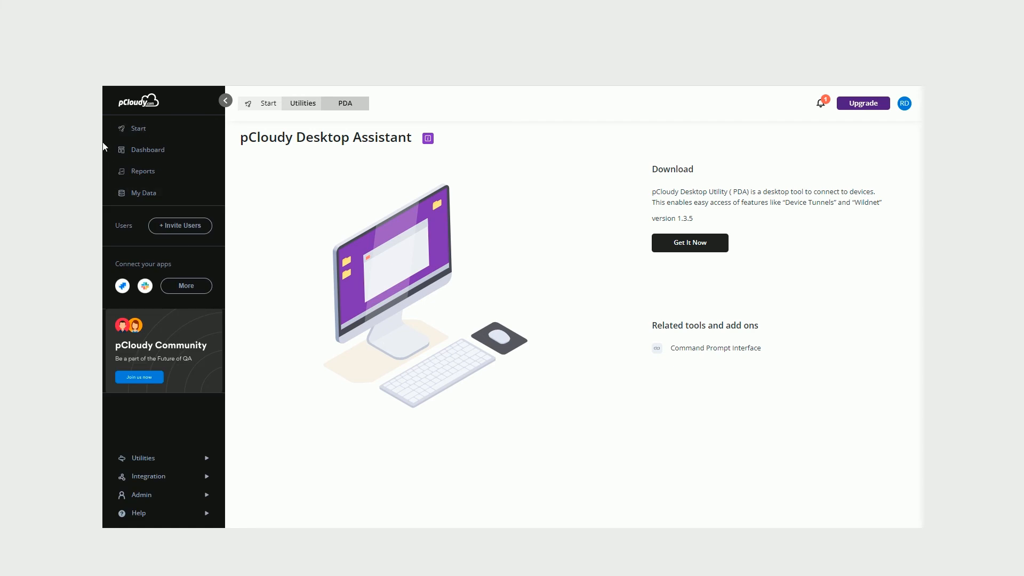
click(137, 128)
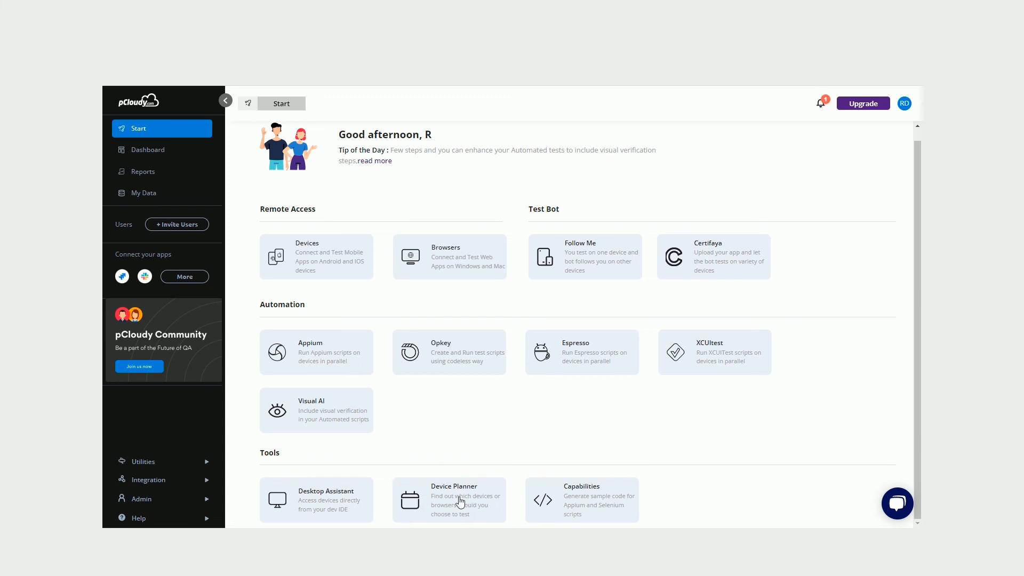
Calculate Device Planner smartphones for India at 41% coverage and download the list
click(449, 499)
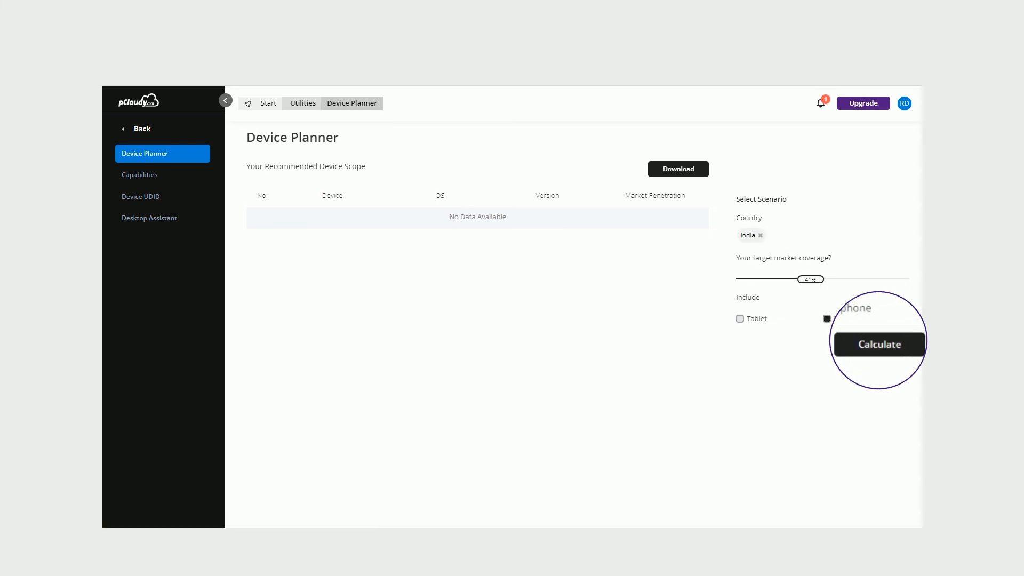
click(878, 344)
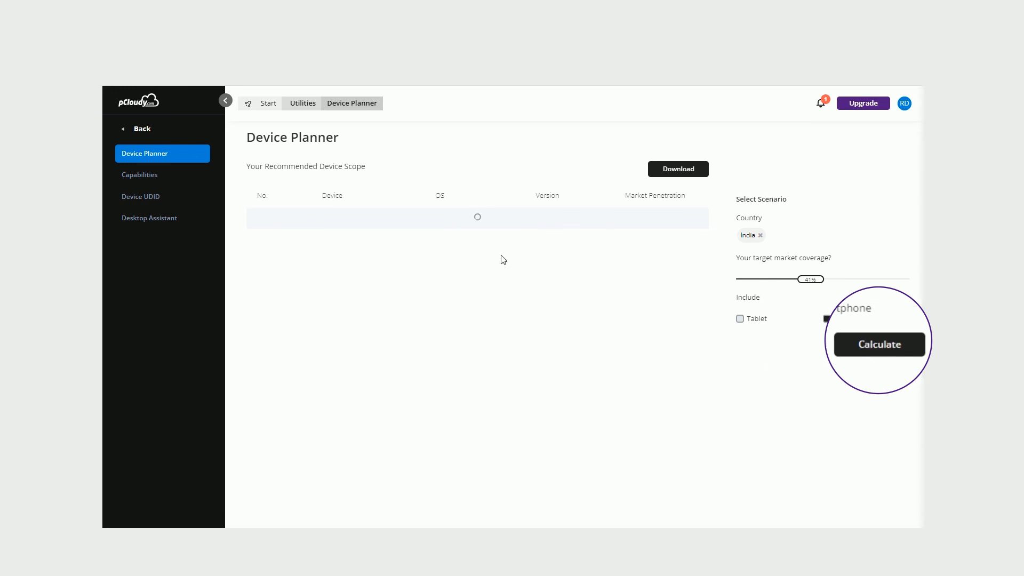
click(878, 343)
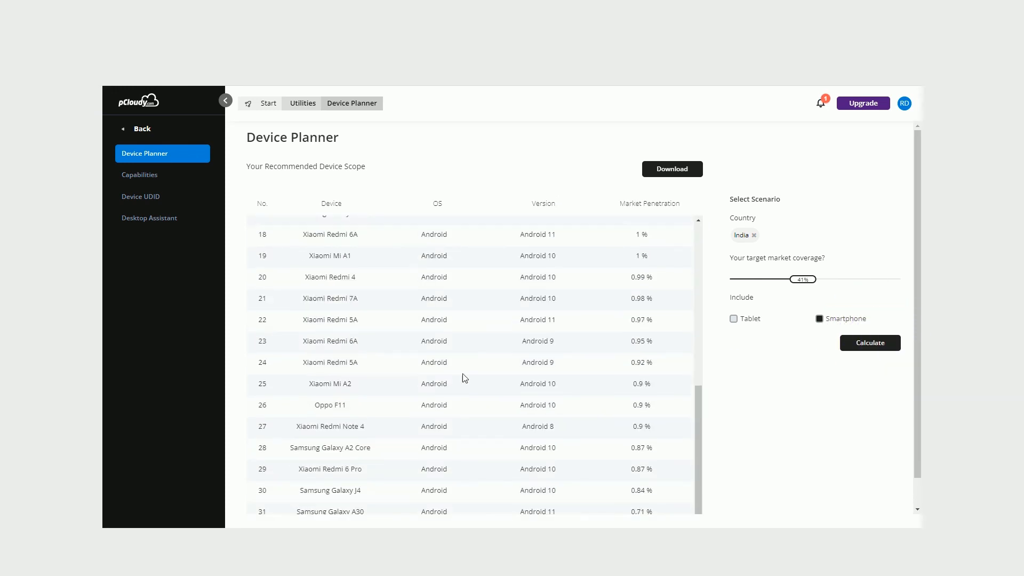
scroll(up, 3)
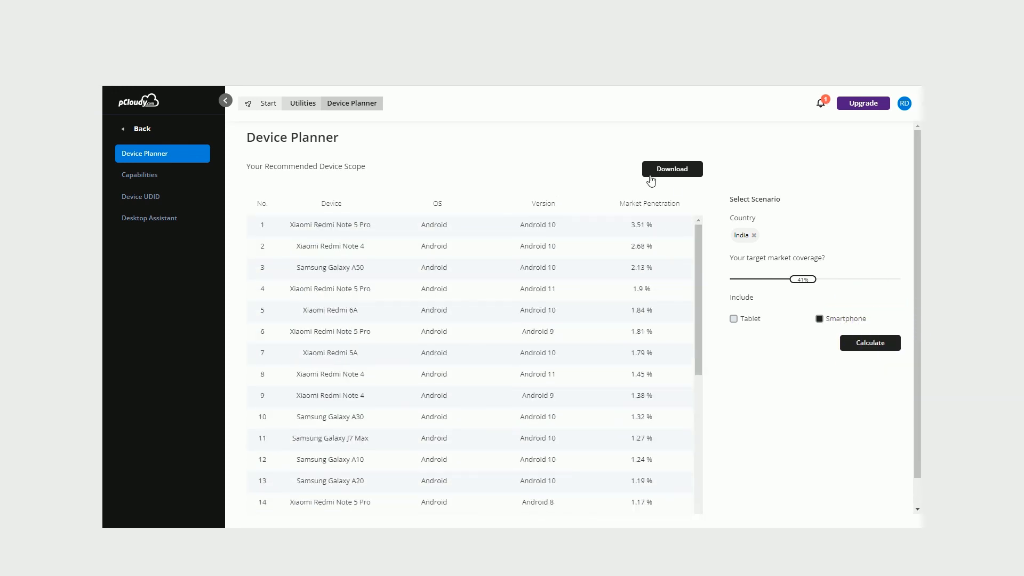
click(672, 169)
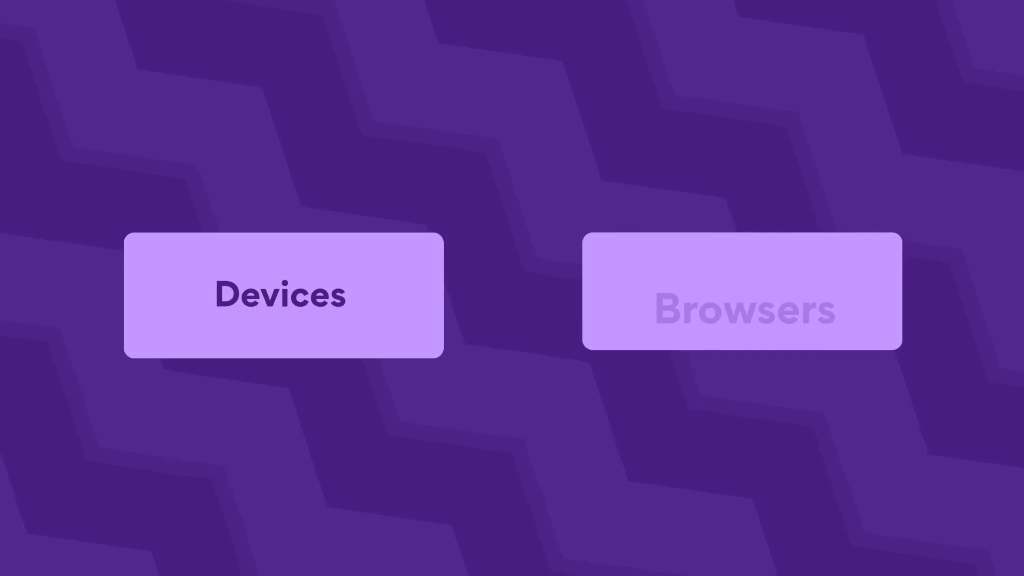
mouse_move(741, 294)
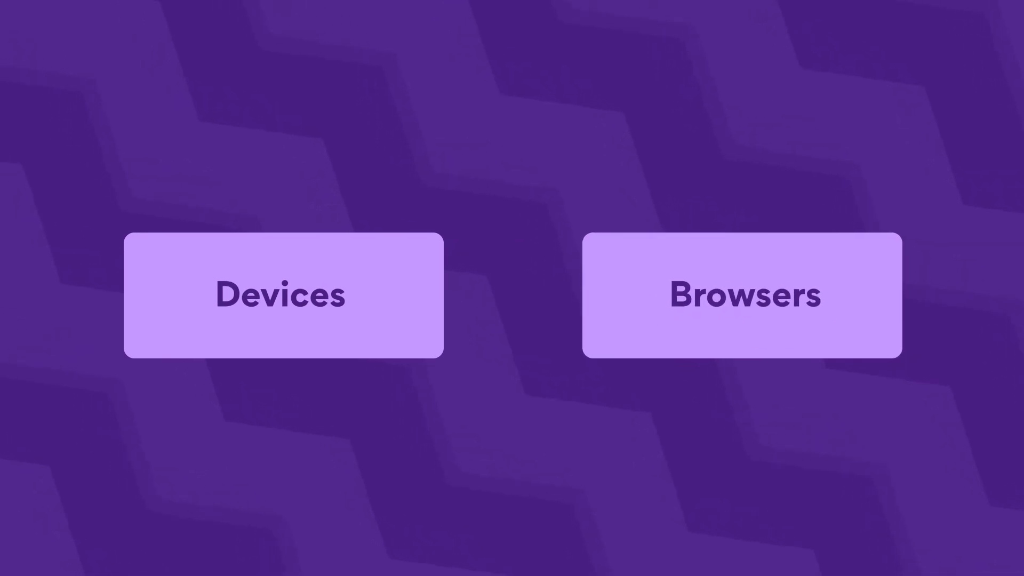